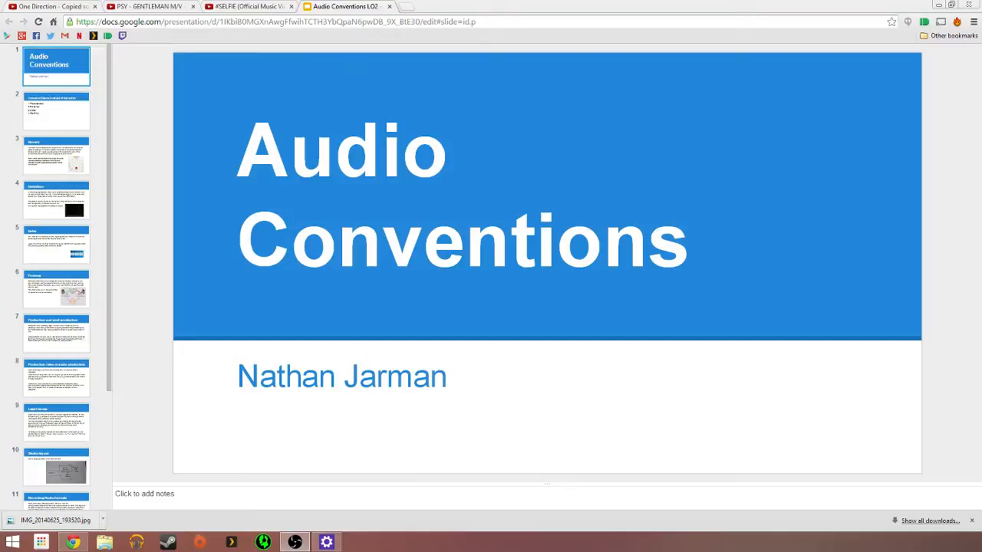
# Step: Show slide 2, 'Common Effects in Music Production', listing four effects
pyautogui.click(55, 110)
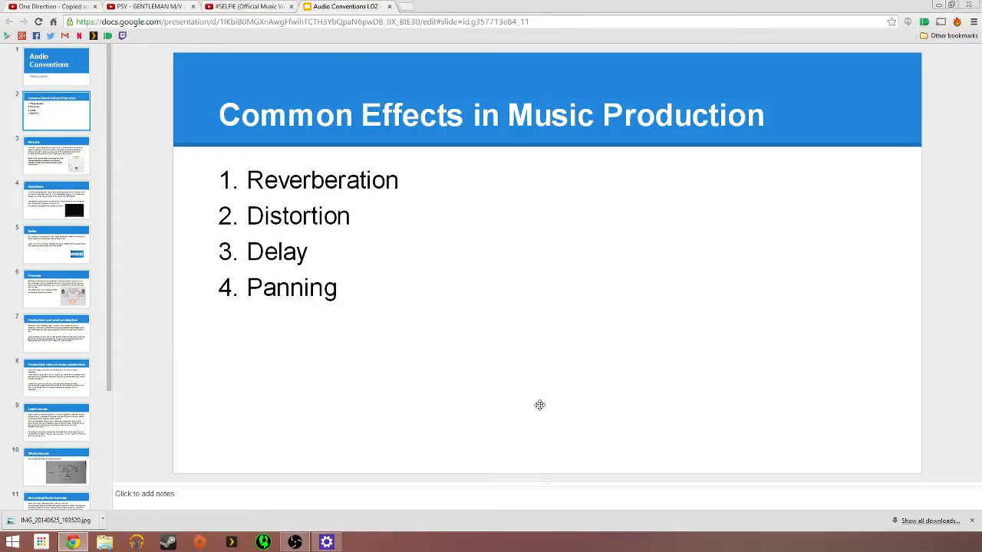
pyautogui.moveTo(547, 402)
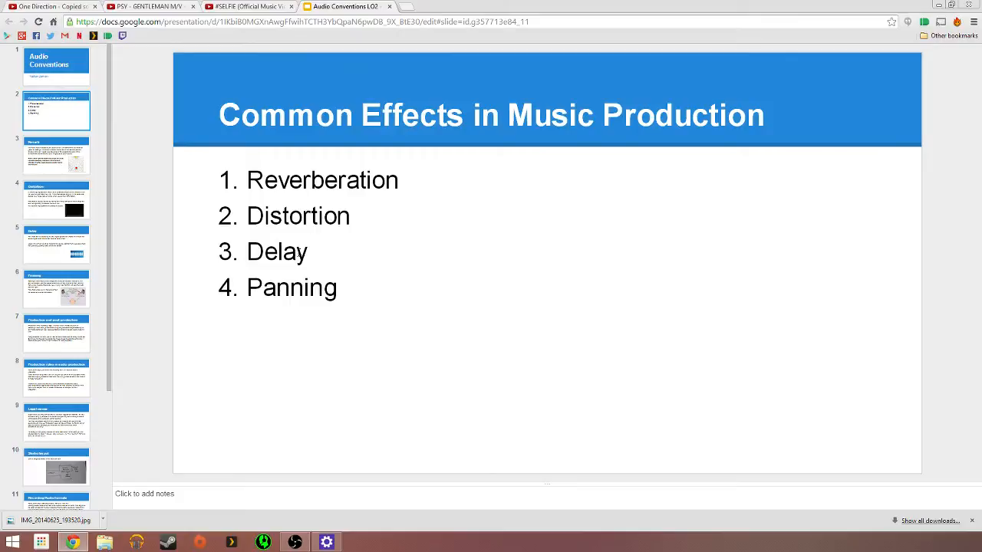
# Step: Show slide 3, Reverb, with its sound-reflection diagram
pyautogui.click(55, 157)
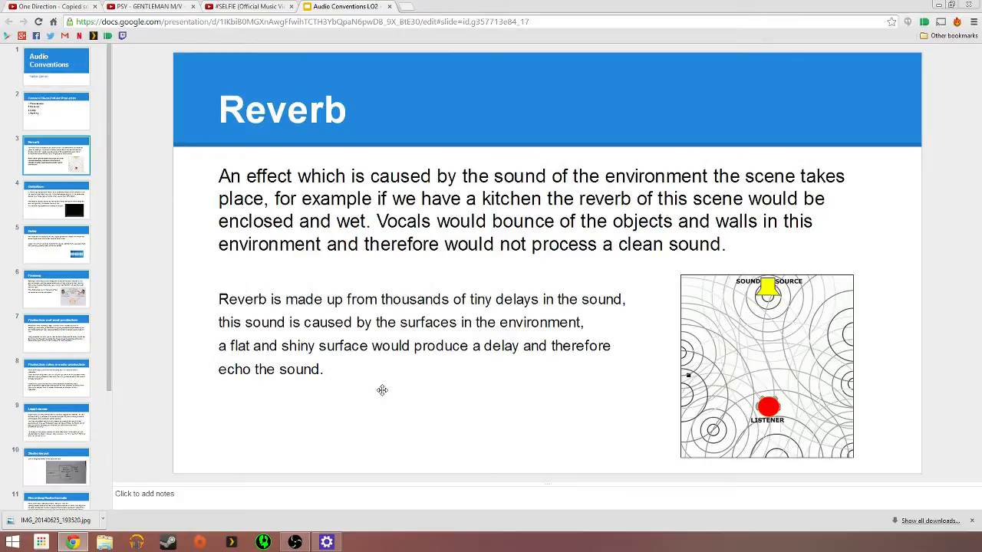
pyautogui.moveTo(457, 470)
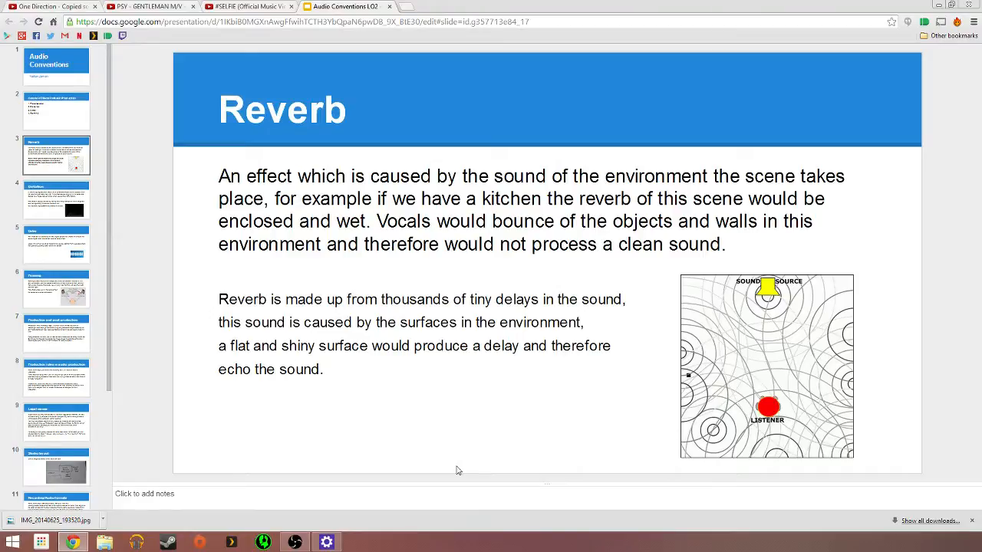
pyautogui.moveTo(774, 351)
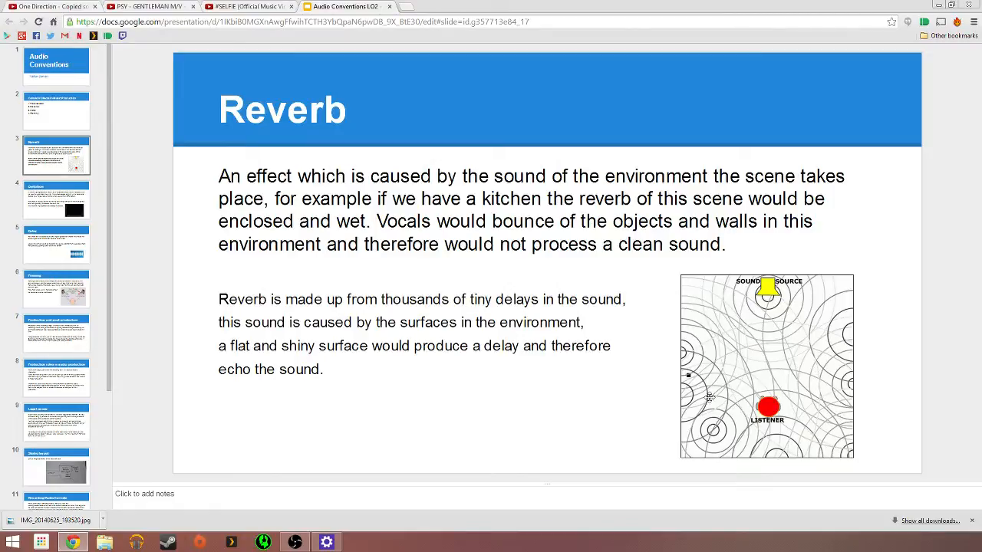
pyautogui.moveTo(784, 389)
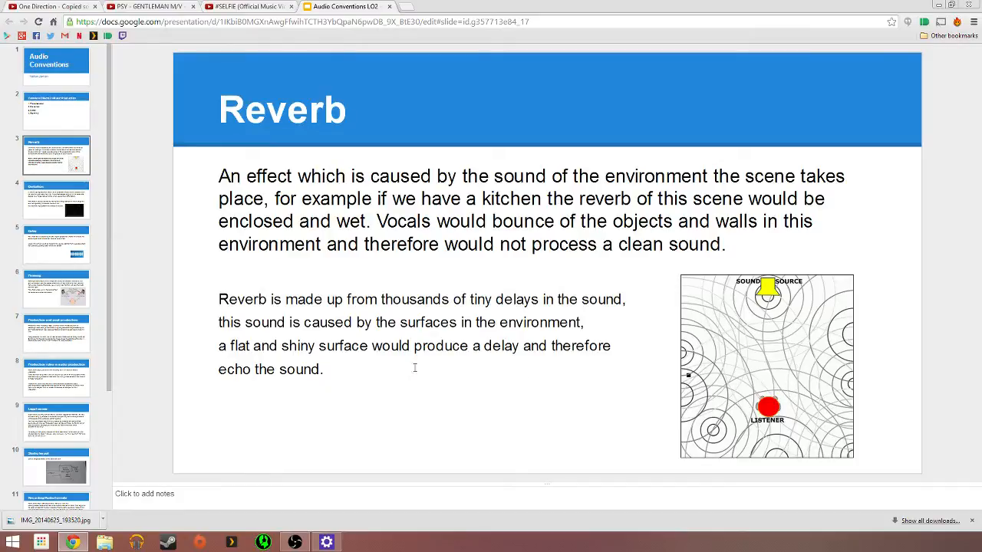
pyautogui.moveTo(407, 378)
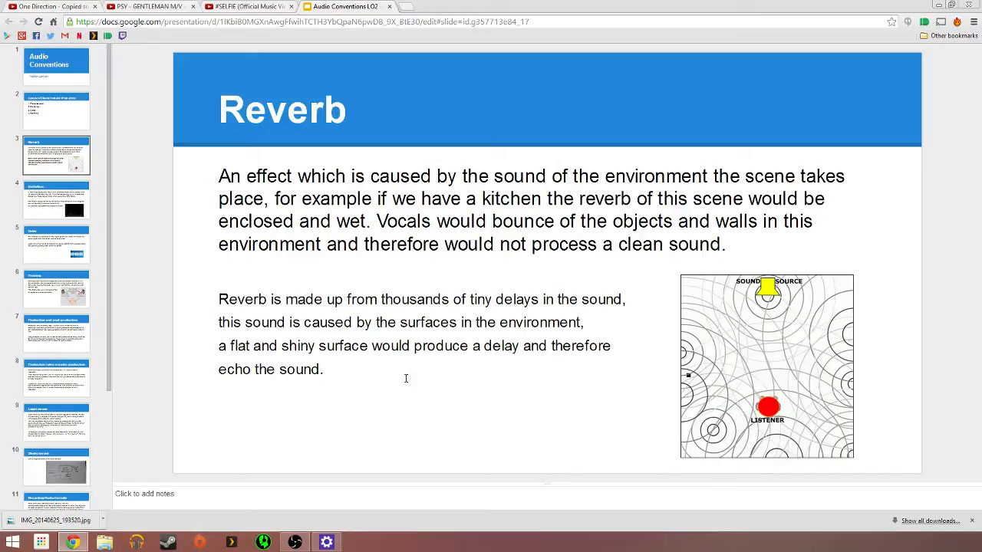
pyautogui.moveTo(55, 197)
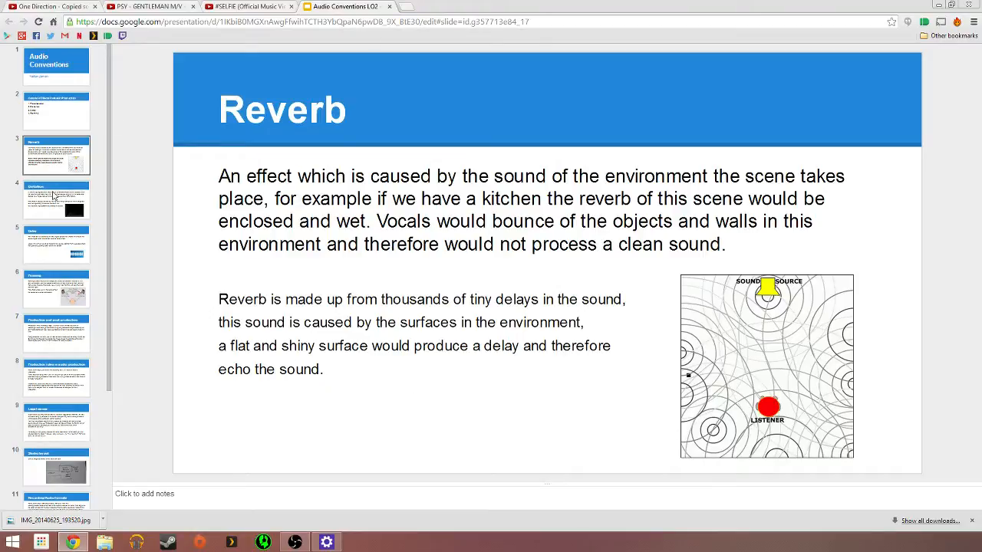
# Step: Show slide 4, Distortion, with the soft-versus-hard clipping waveform figure
pyautogui.click(55, 199)
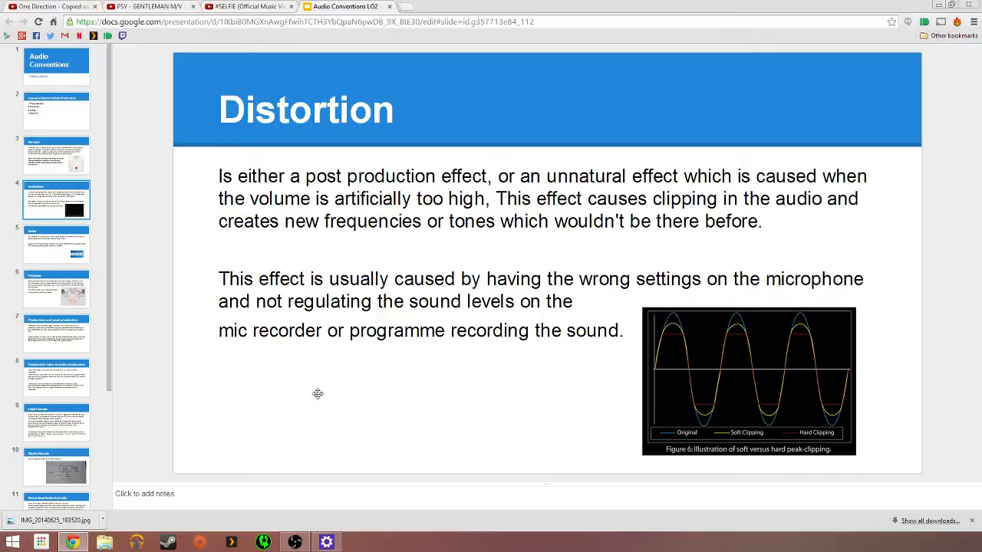
pyautogui.moveTo(641, 389)
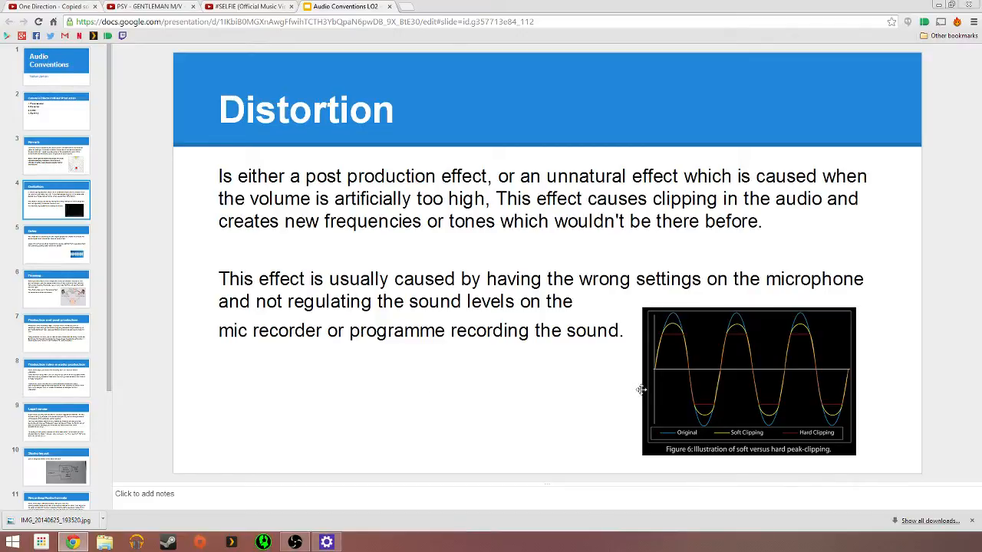
pyautogui.moveTo(635, 365)
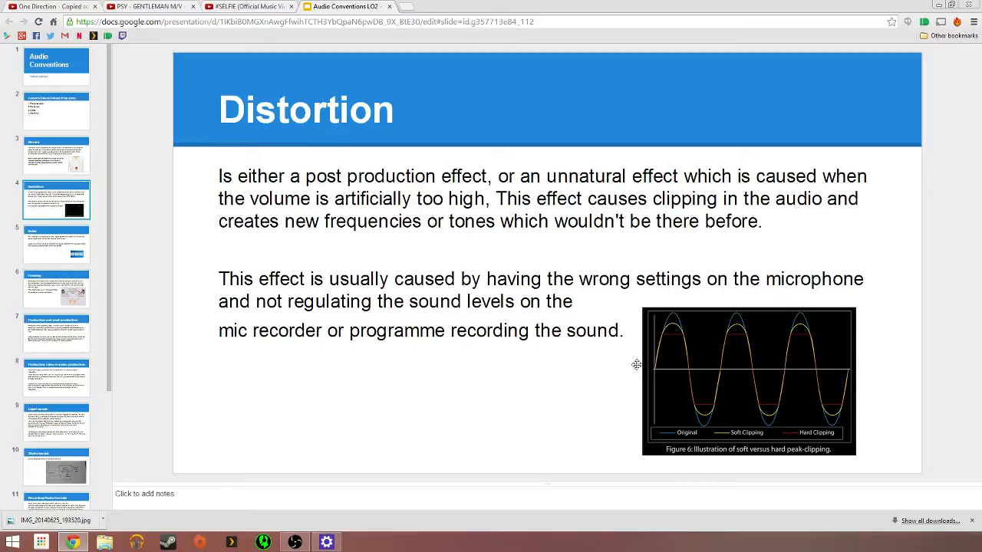
pyautogui.moveTo(853, 370)
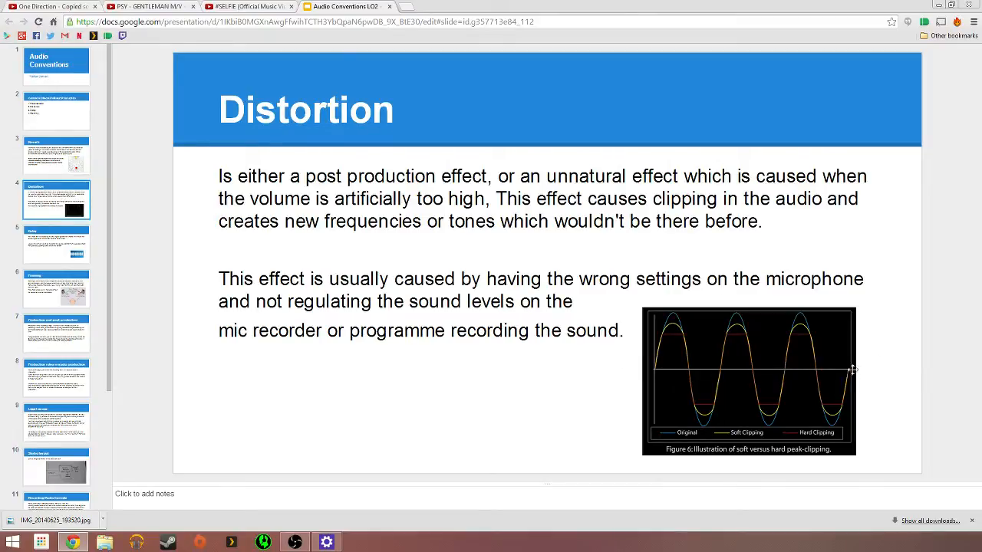
pyautogui.moveTo(709, 405)
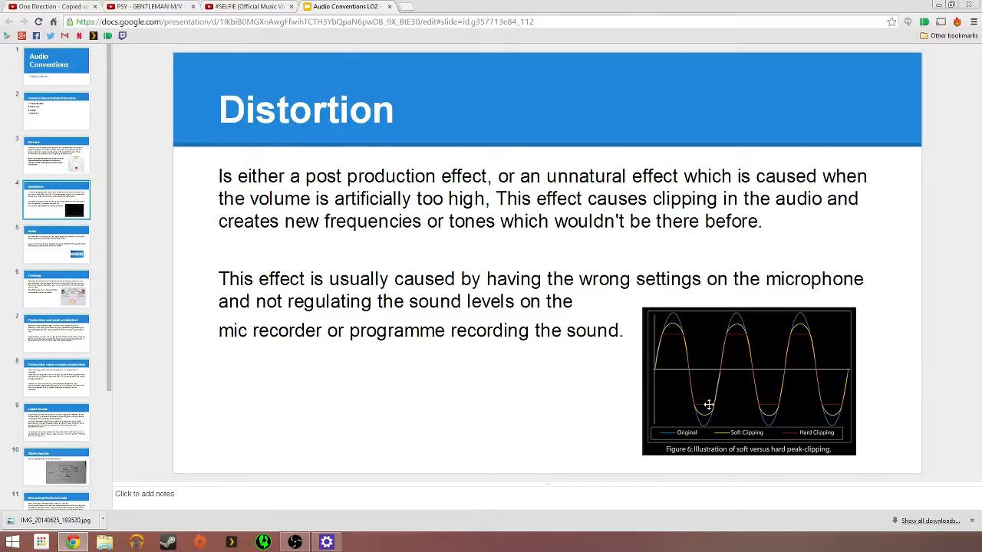
pyautogui.moveTo(697, 393)
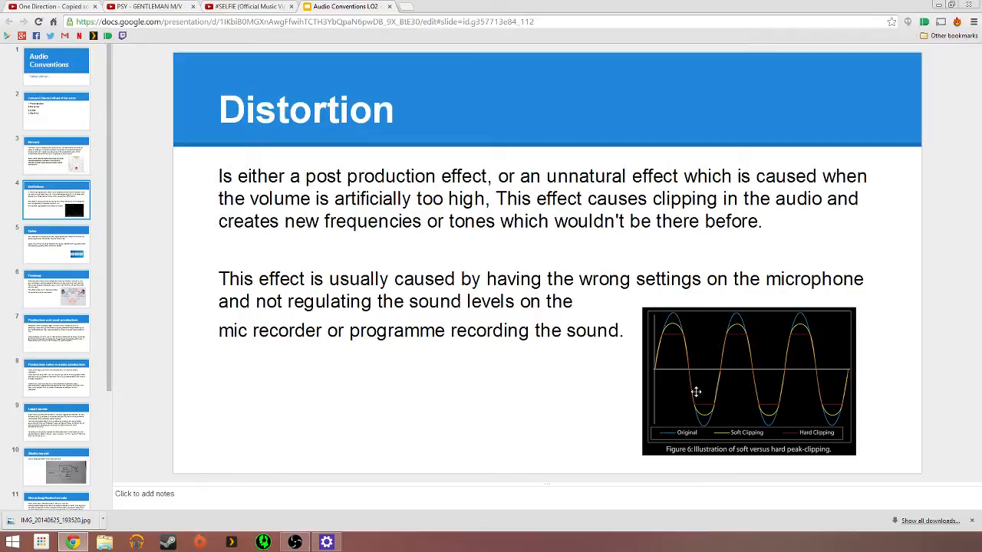
pyautogui.moveTo(697, 374)
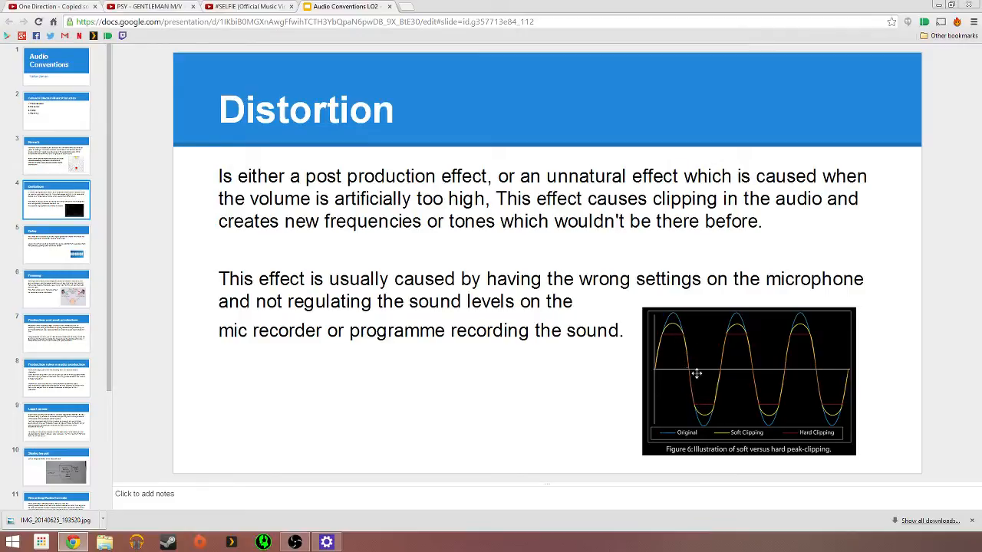
pyautogui.moveTo(580, 324)
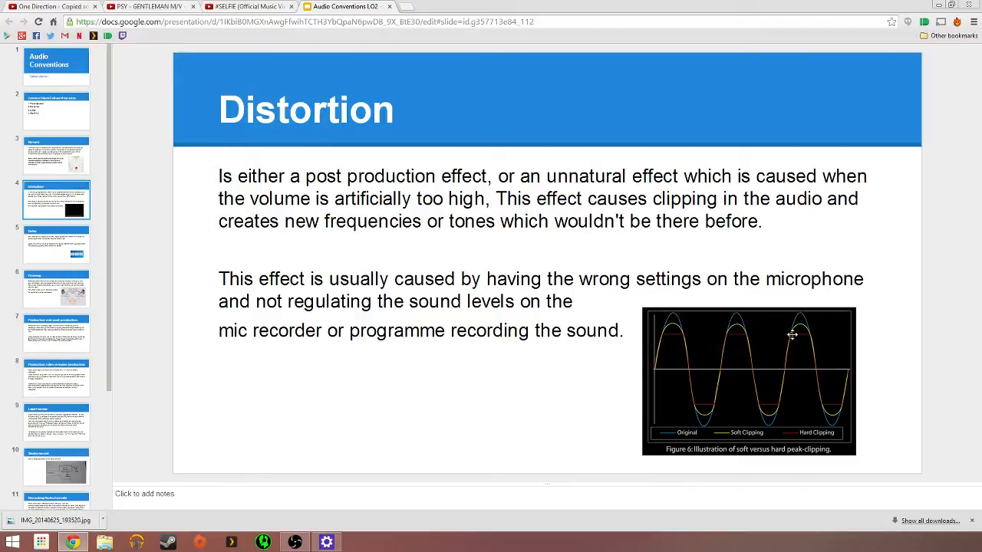
pyautogui.moveTo(715, 396)
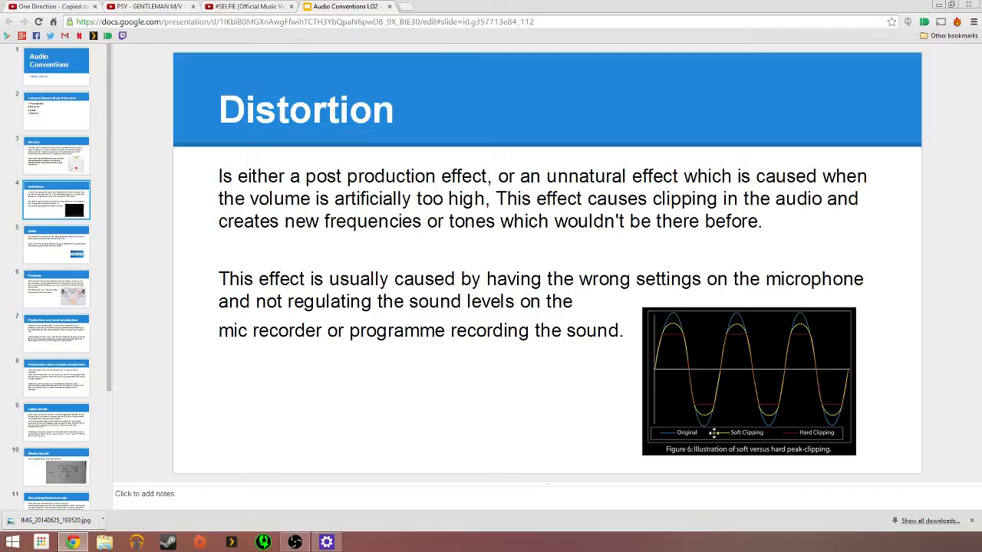
pyautogui.moveTo(657, 385)
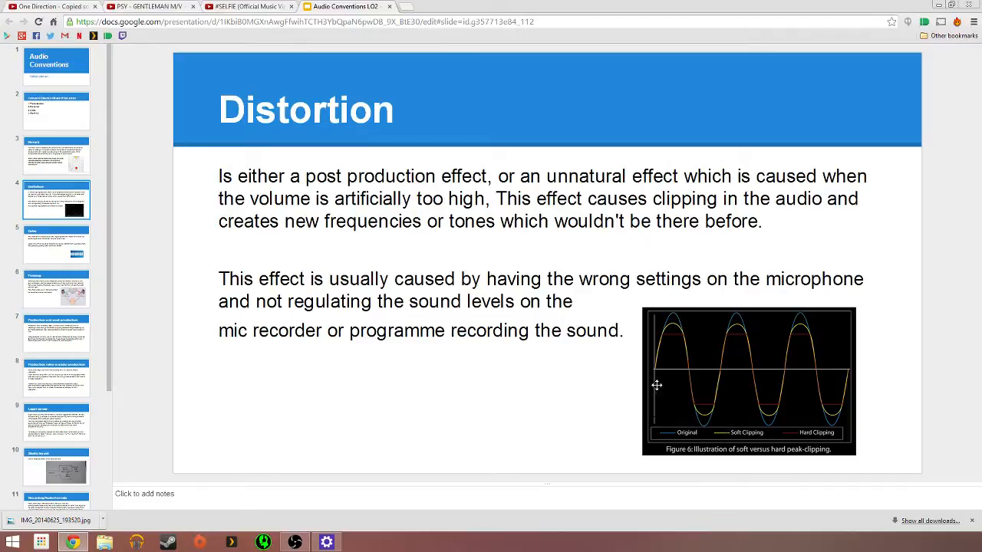
pyautogui.moveTo(720, 372)
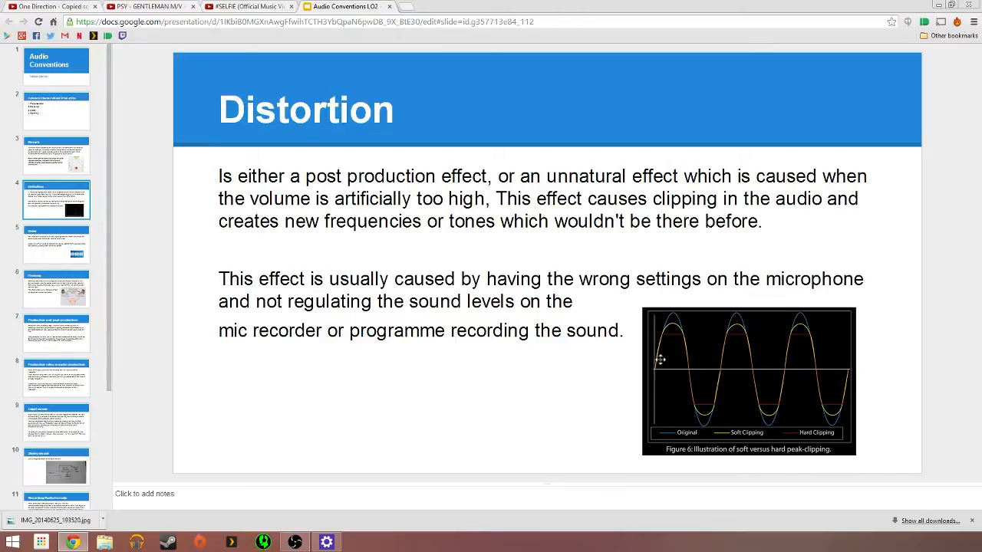
pyautogui.moveTo(755, 368)
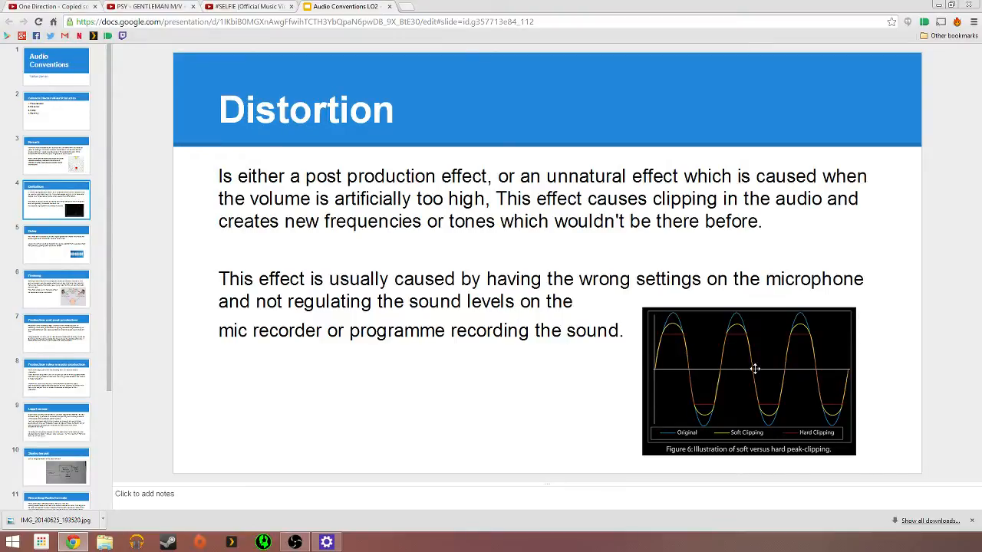
pyautogui.moveTo(804, 373)
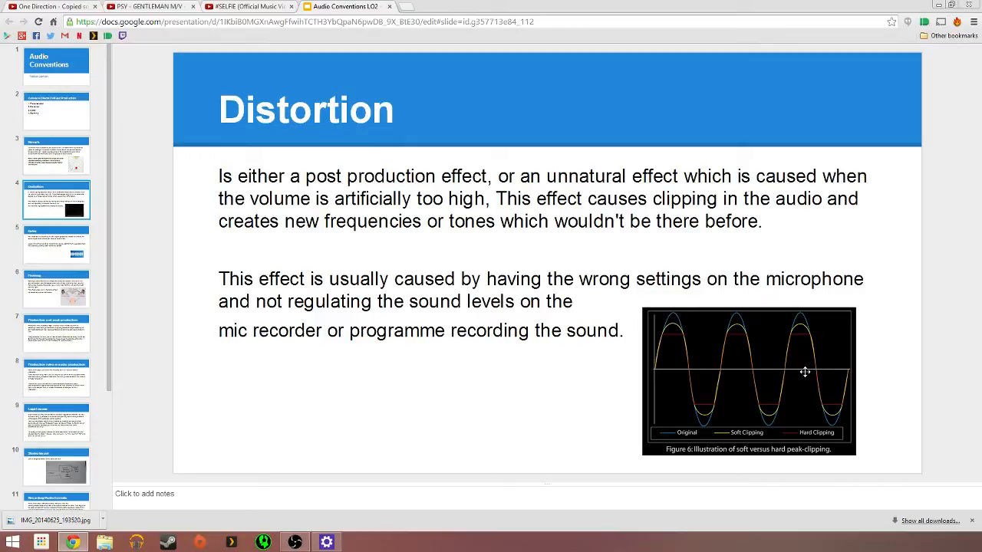
pyautogui.moveTo(709, 353)
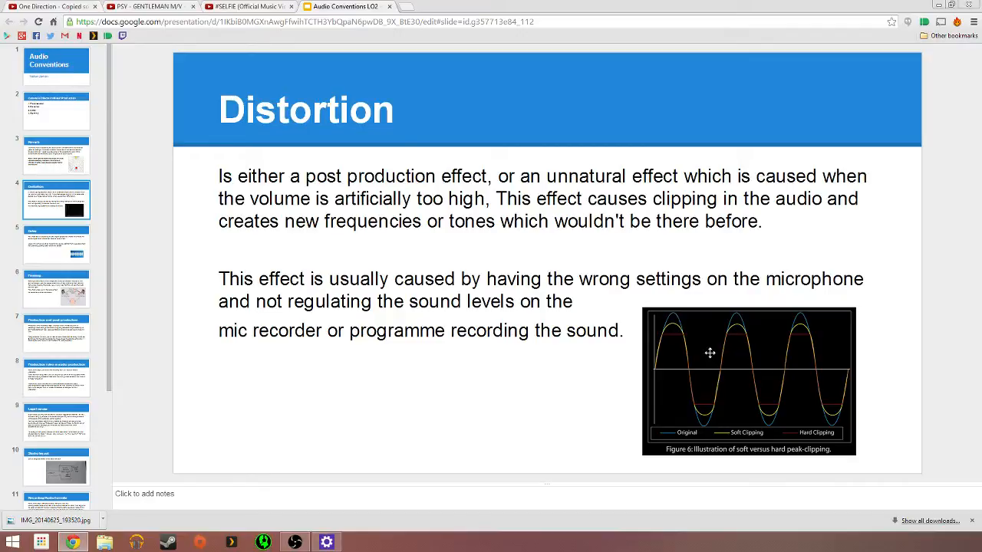
pyautogui.moveTo(448, 408)
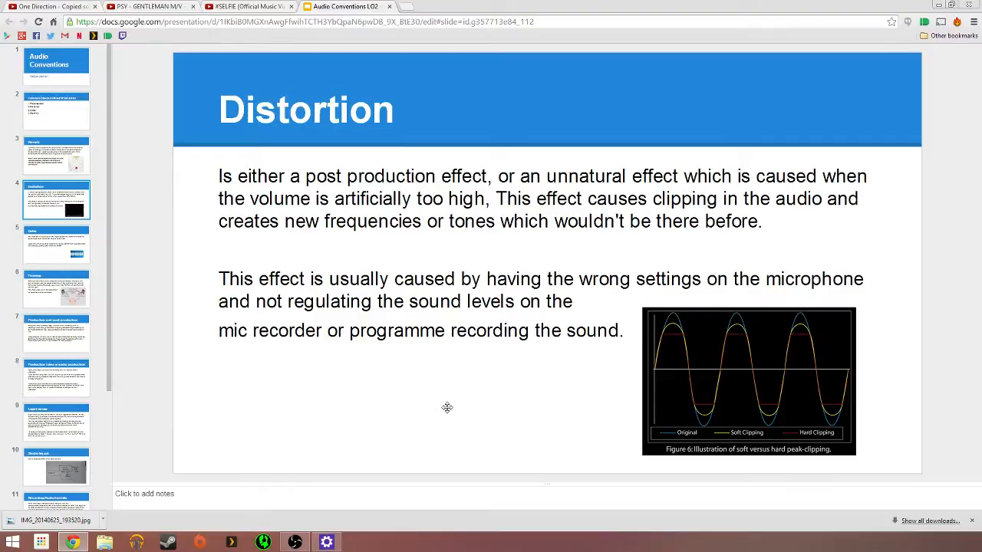
# Step: Show the Delay slide describing echo-like sound repetition with a waveform image
pyautogui.click(55, 243)
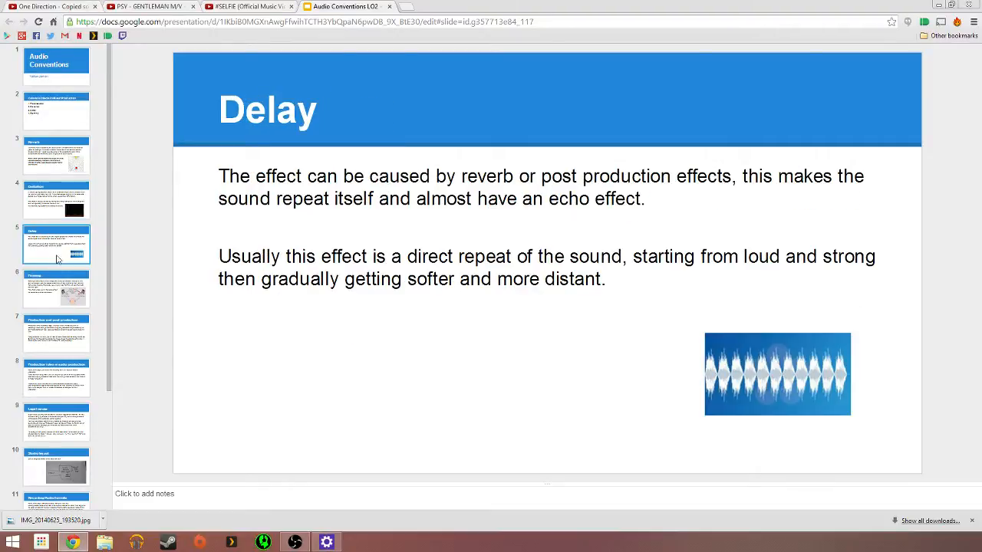
pyautogui.moveTo(681, 466)
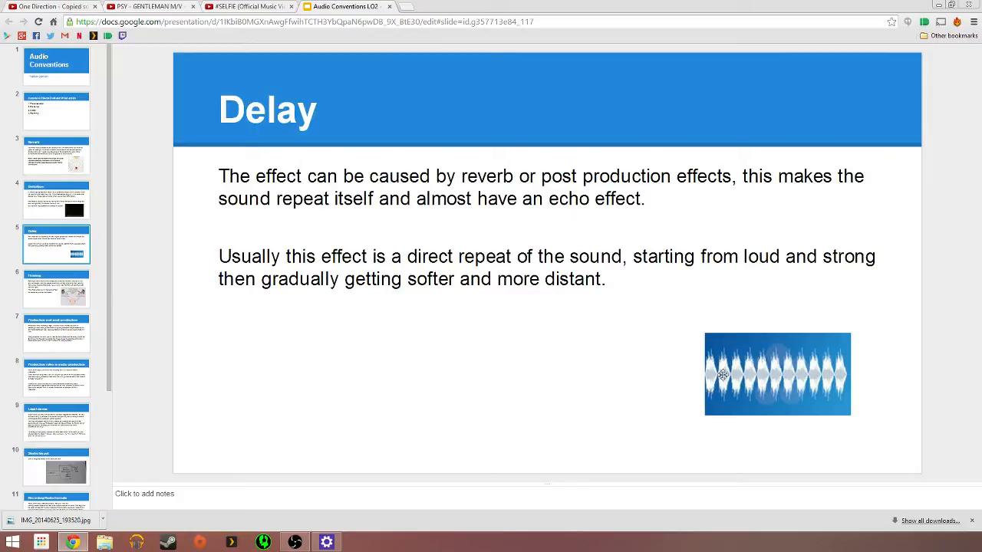
pyautogui.moveTo(807, 385)
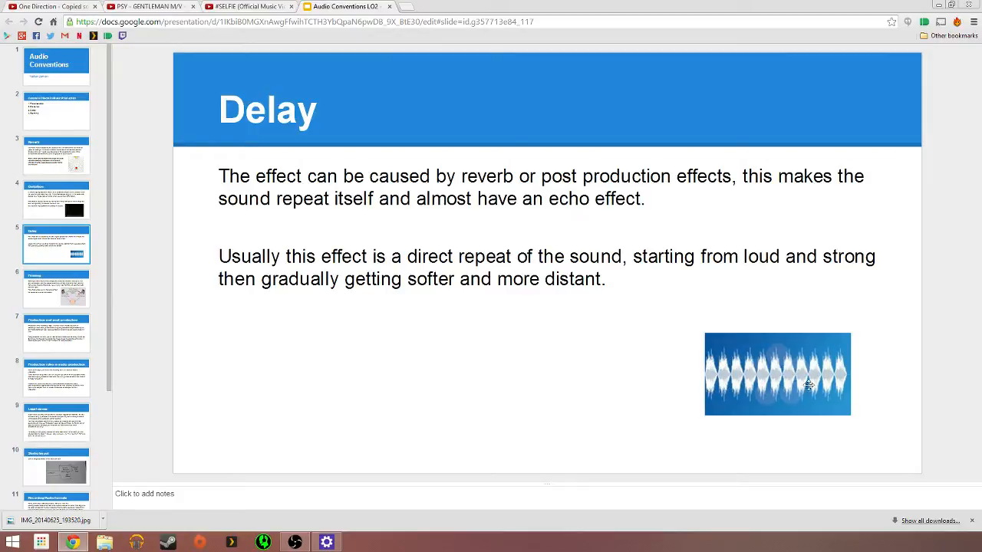
pyautogui.moveTo(383, 374)
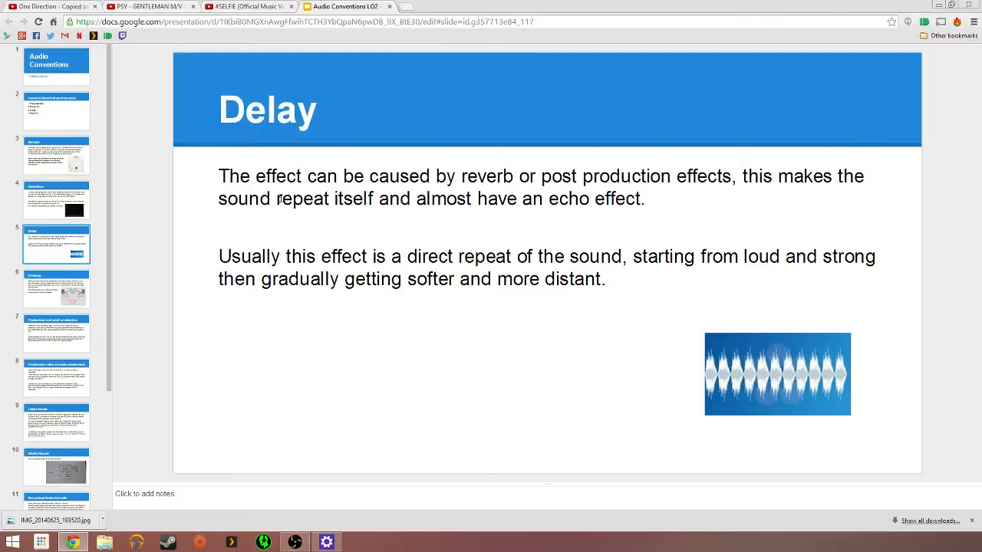
pyautogui.moveTo(488, 352)
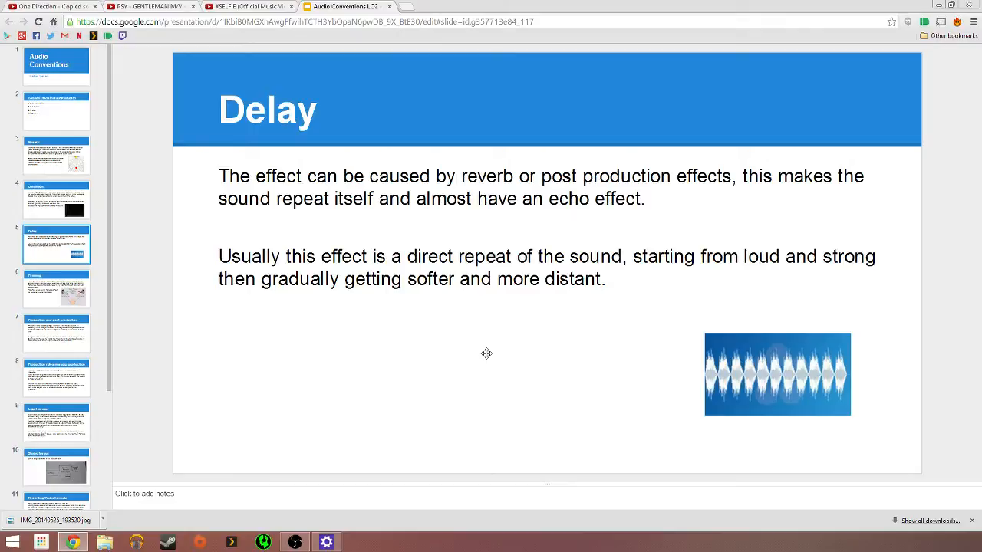
pyautogui.moveTo(491, 362)
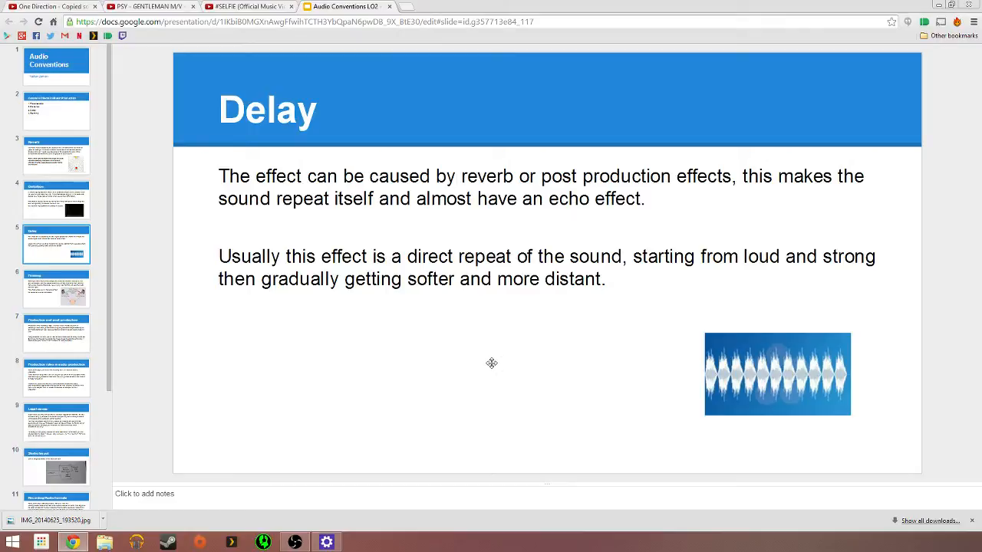
pyautogui.moveTo(394, 382)
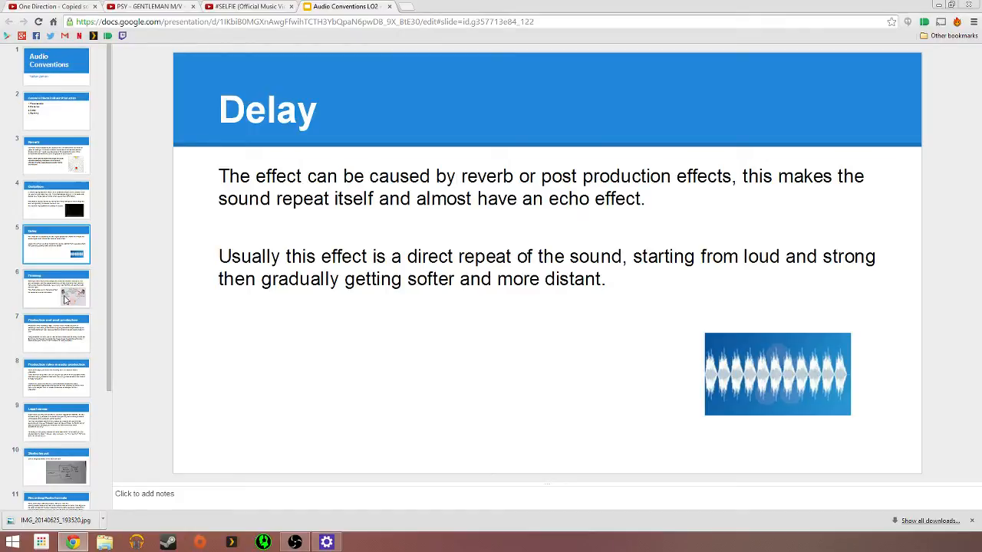
# Step: Show the Panning slide explaining left/right directional audio with a stereo diagram
pyautogui.click(56, 288)
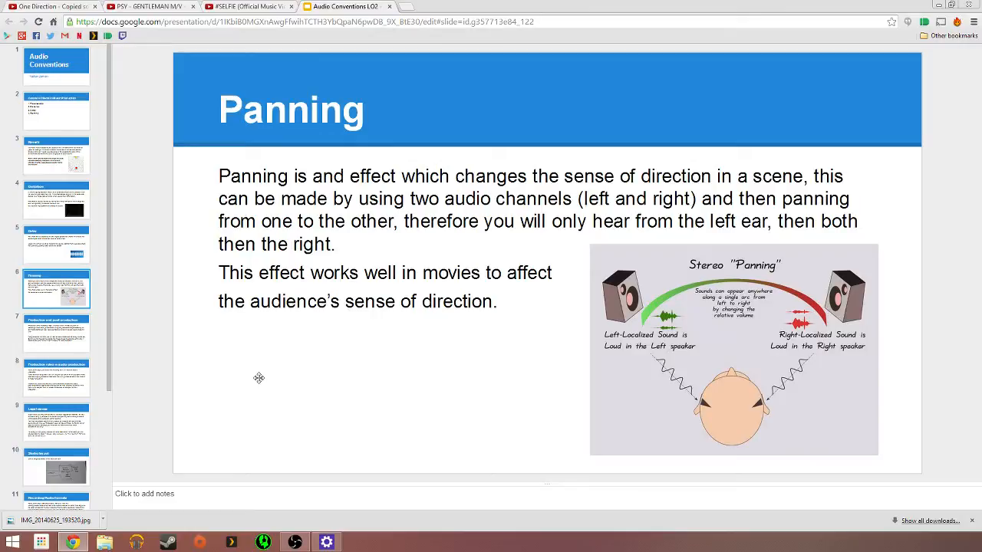
pyautogui.moveTo(643, 344)
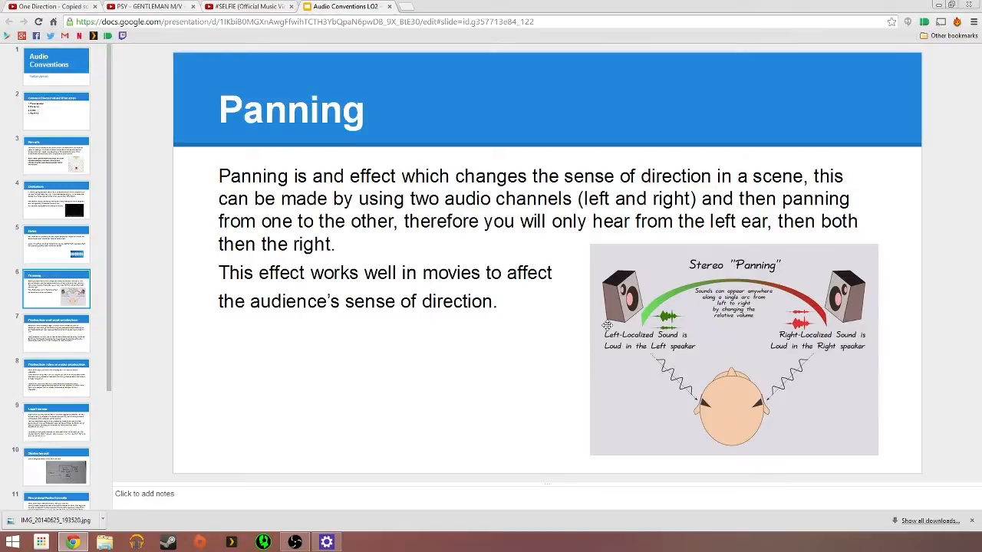
pyautogui.moveTo(592, 370)
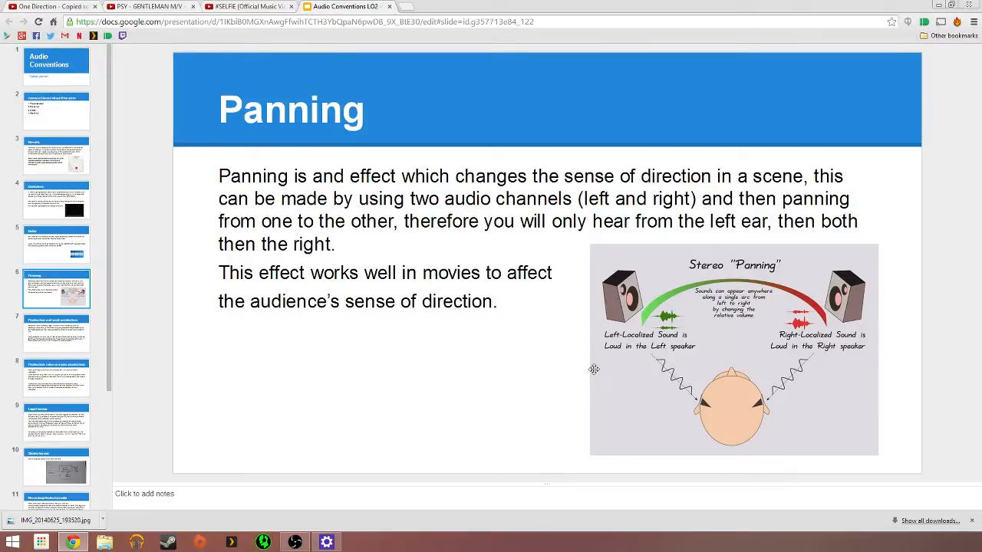
pyautogui.moveTo(835, 368)
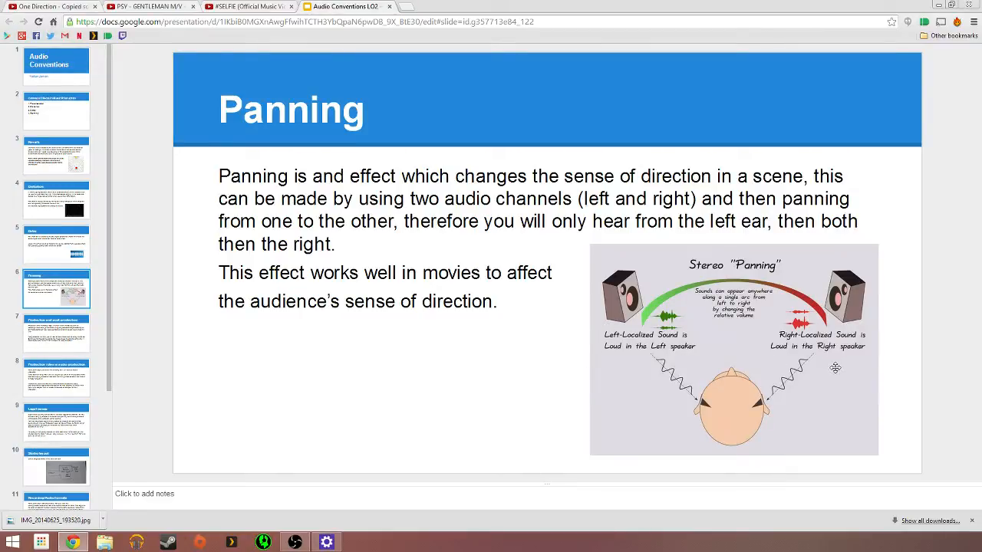
pyautogui.moveTo(505, 366)
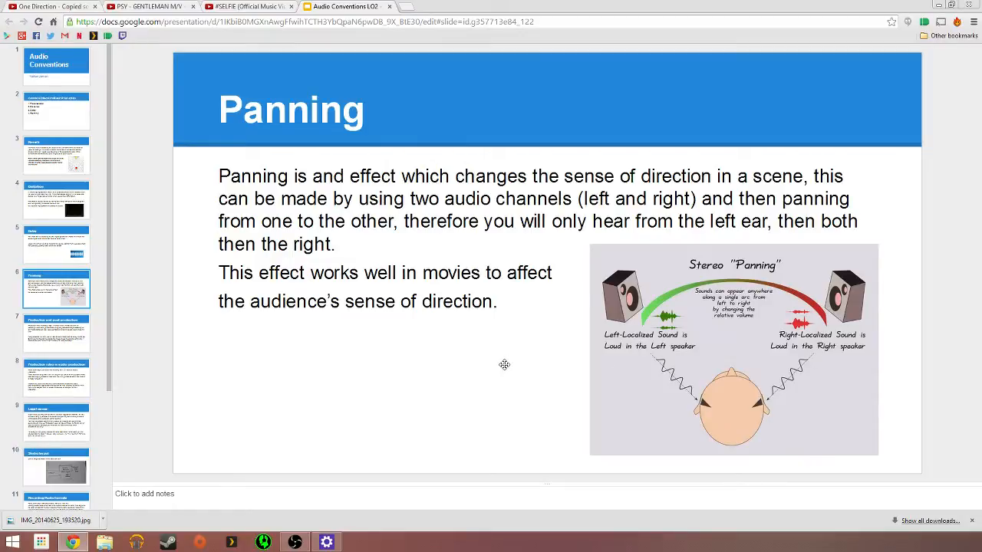
pyautogui.moveTo(507, 373)
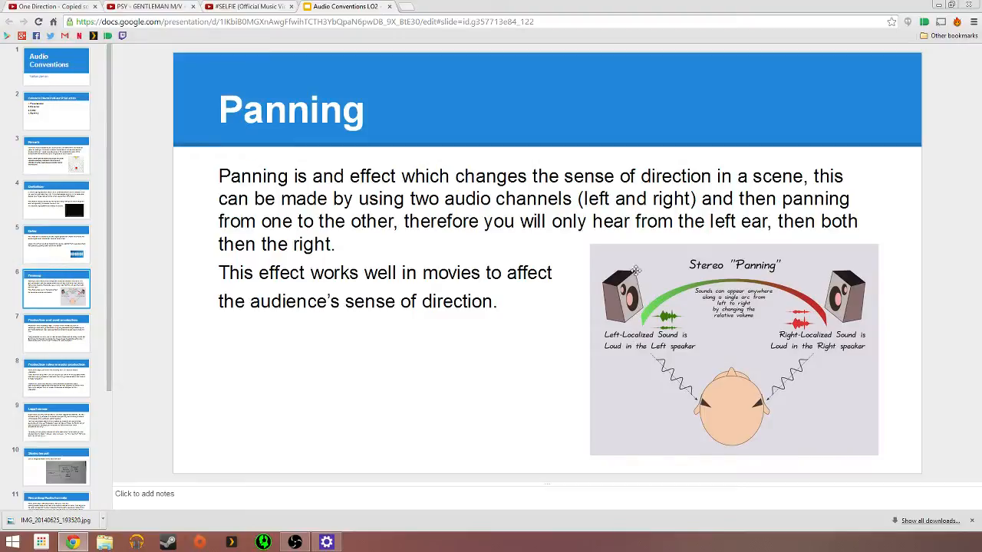
pyautogui.moveTo(629, 341)
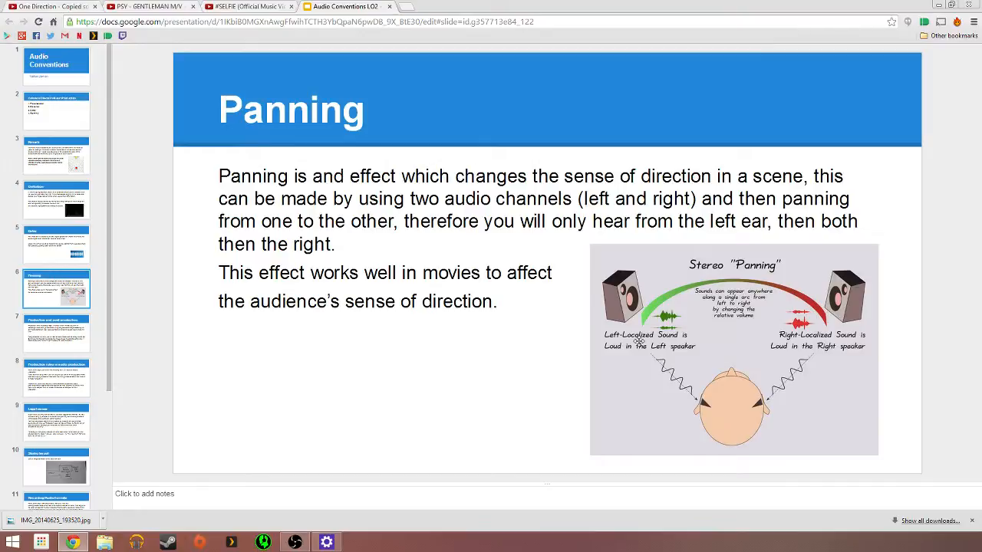
pyautogui.moveTo(521, 387)
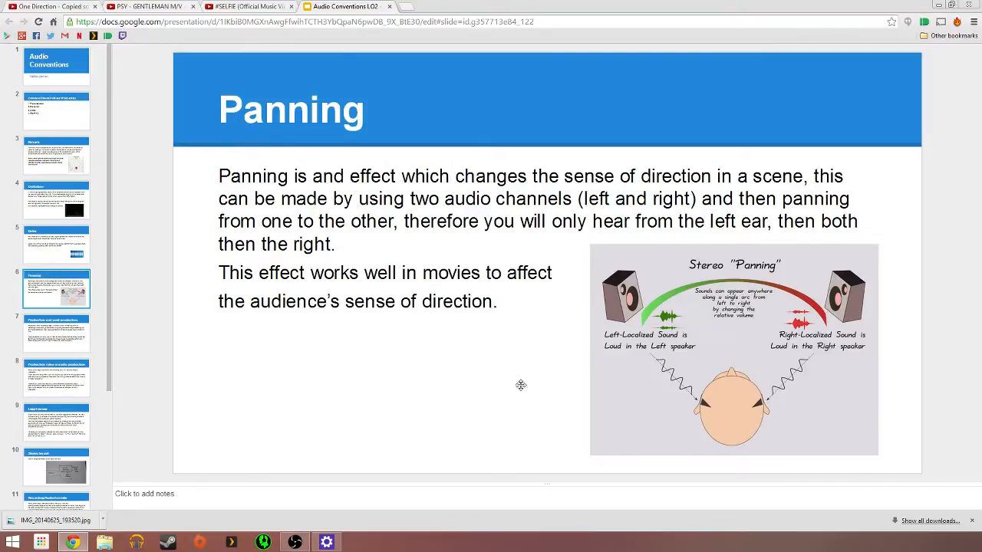
pyautogui.moveTo(647, 310)
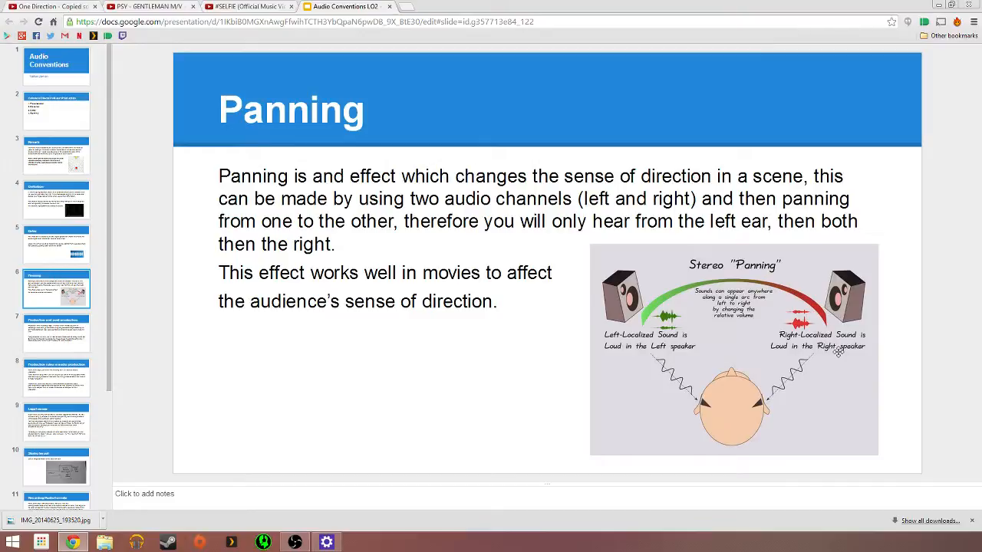
pyautogui.moveTo(203, 316)
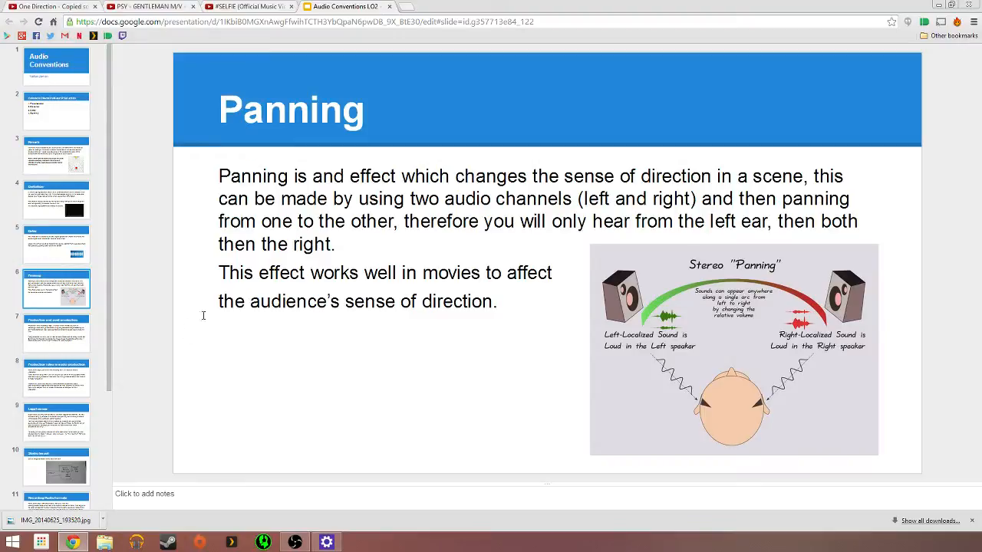
# Step: Show the Production and post production slide and place the cursor in its text box
pyautogui.click(55, 331)
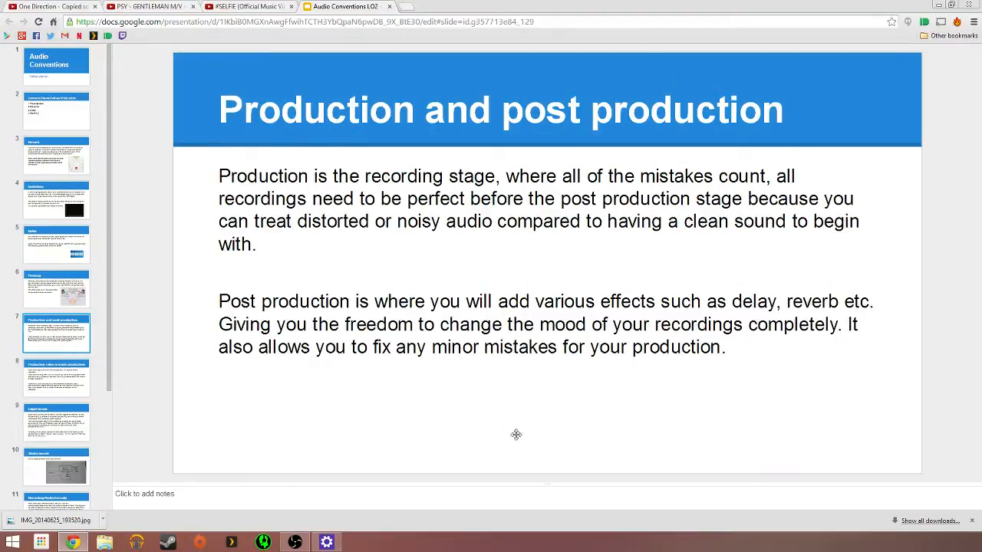
pyautogui.moveTo(494, 448)
pyautogui.write('t')
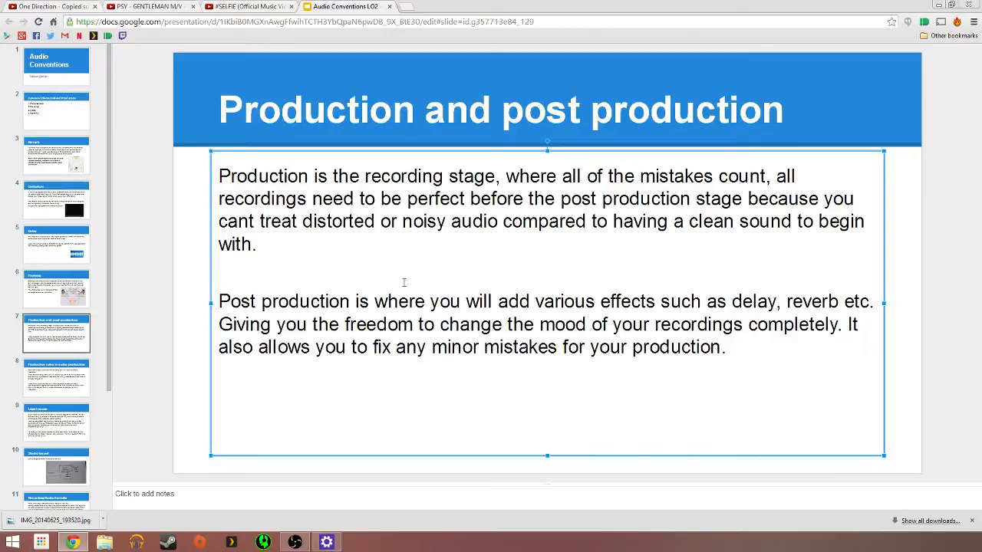
pyautogui.click(175, 344)
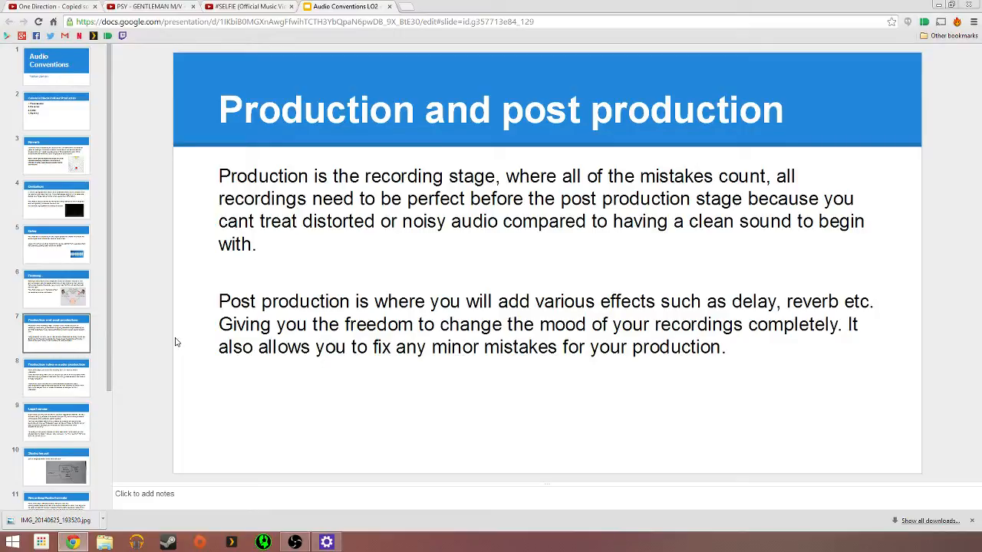
# Step: Show the Production roles in audio production slide about audio engineer and recording roles
pyautogui.click(56, 377)
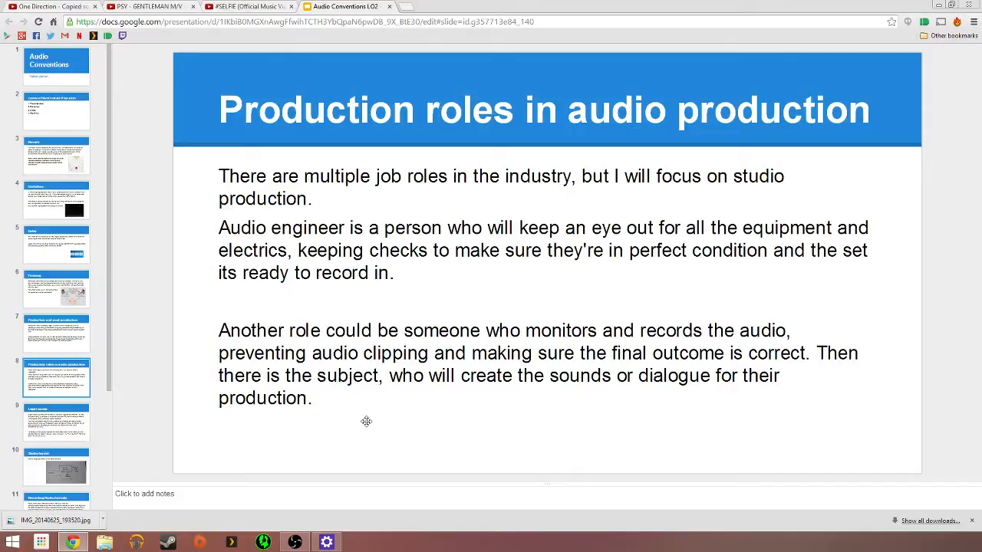
pyautogui.click(55, 422)
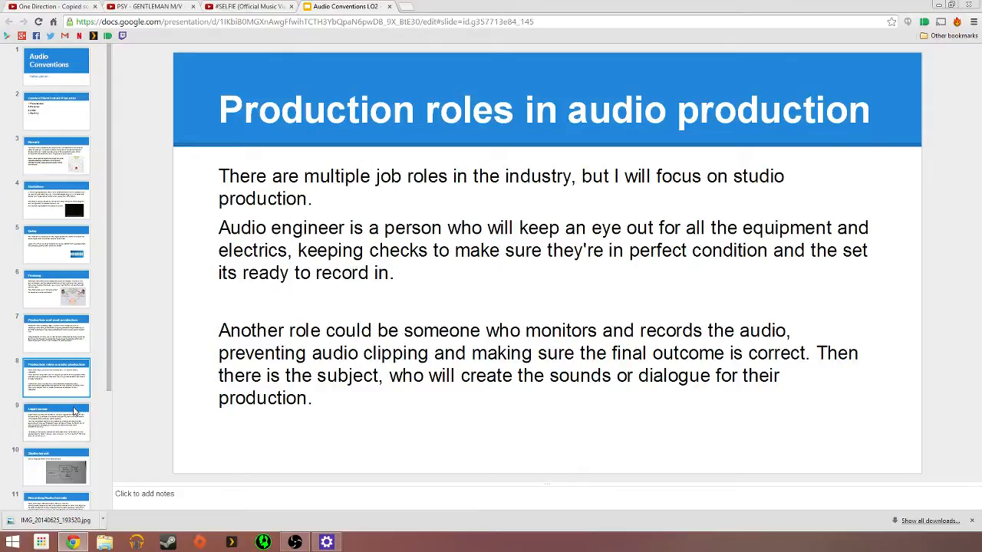
# Step: Show the Legal issues slide covering copyright risks, royalties and fair-use examples
pyautogui.click(57, 422)
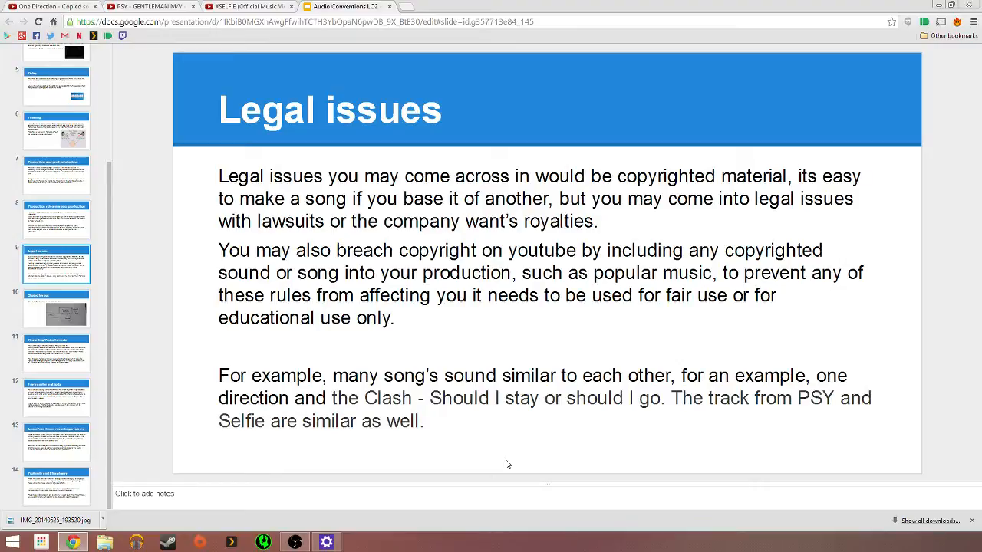
pyautogui.moveTo(509, 457)
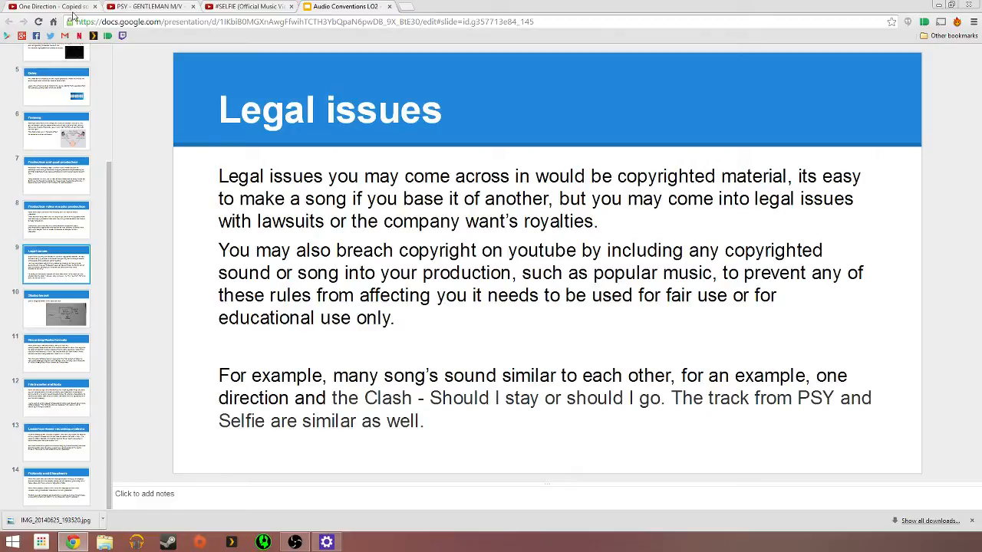
pyautogui.moveTo(166, 10)
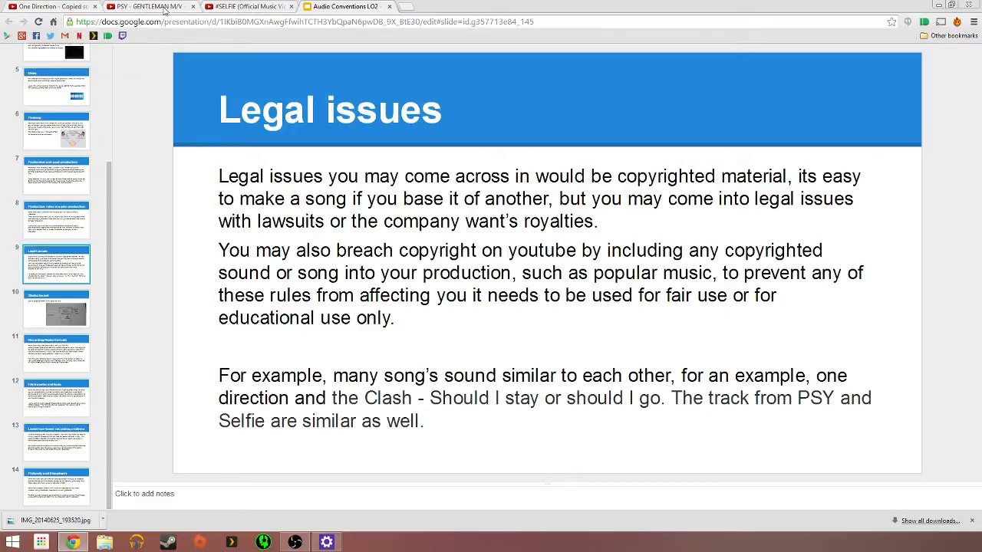
pyautogui.click(150, 6)
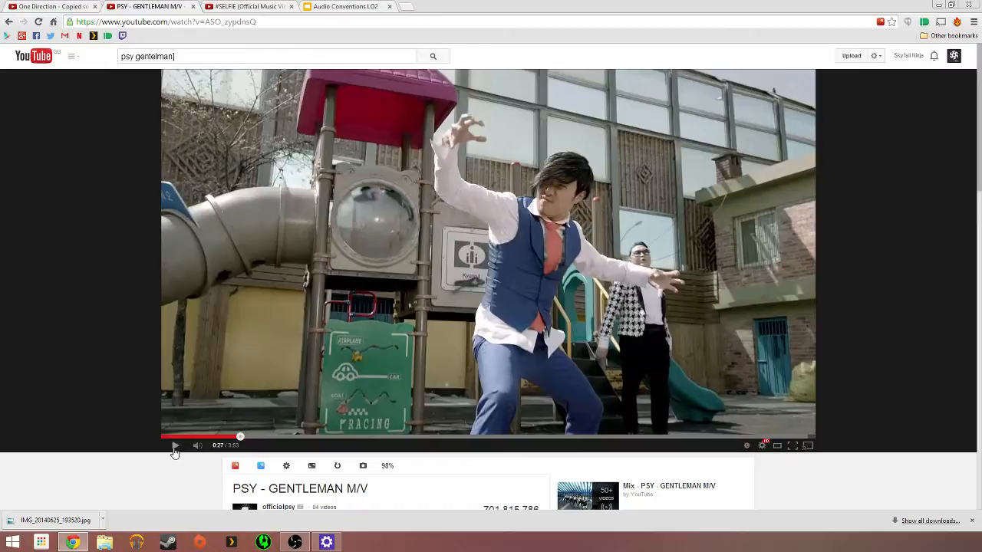
pyautogui.click(175, 445)
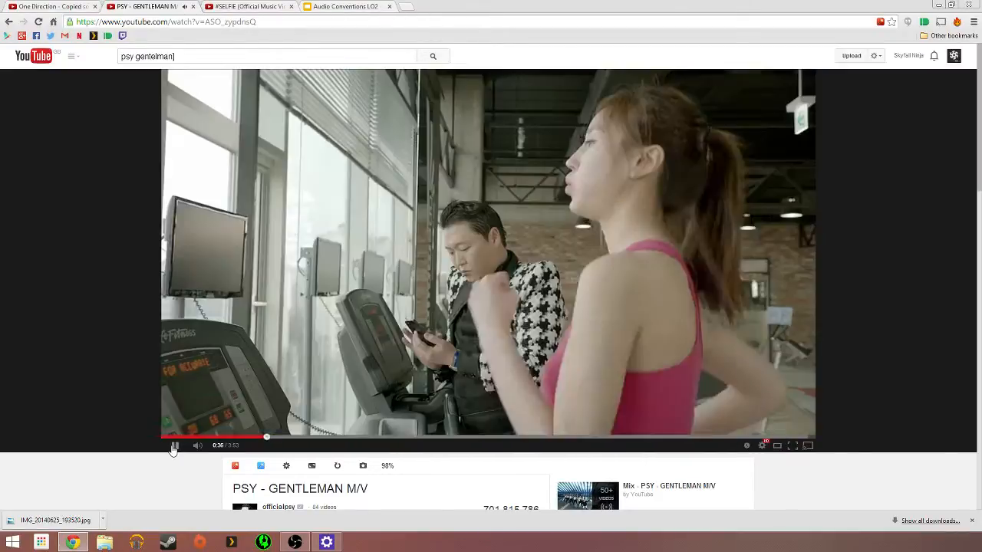
pyautogui.click(175, 445)
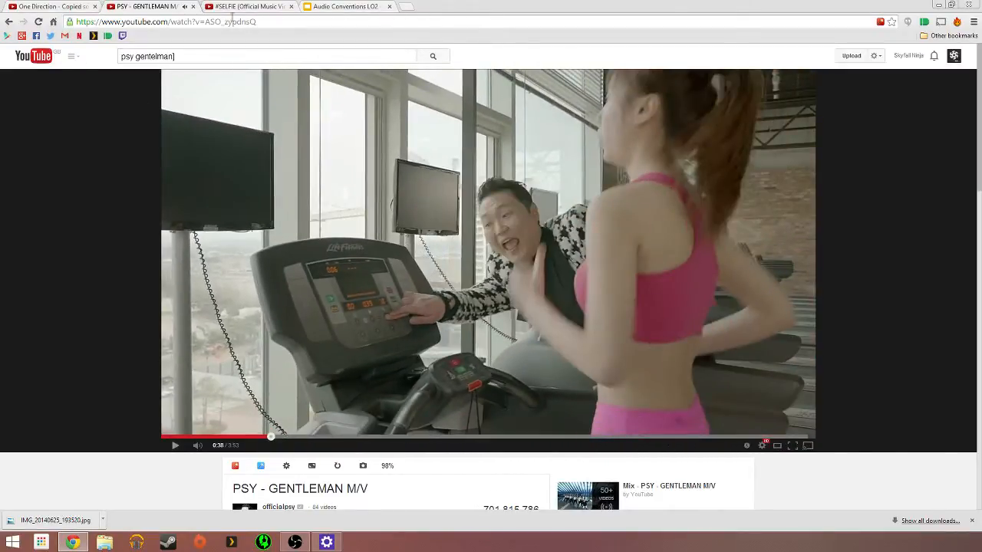
pyautogui.click(246, 7)
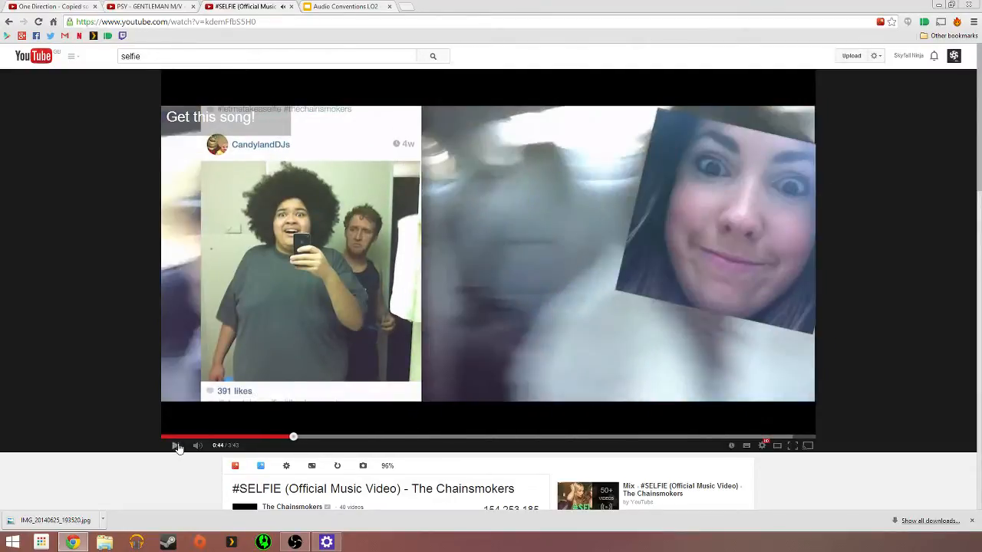
pyautogui.click(150, 6)
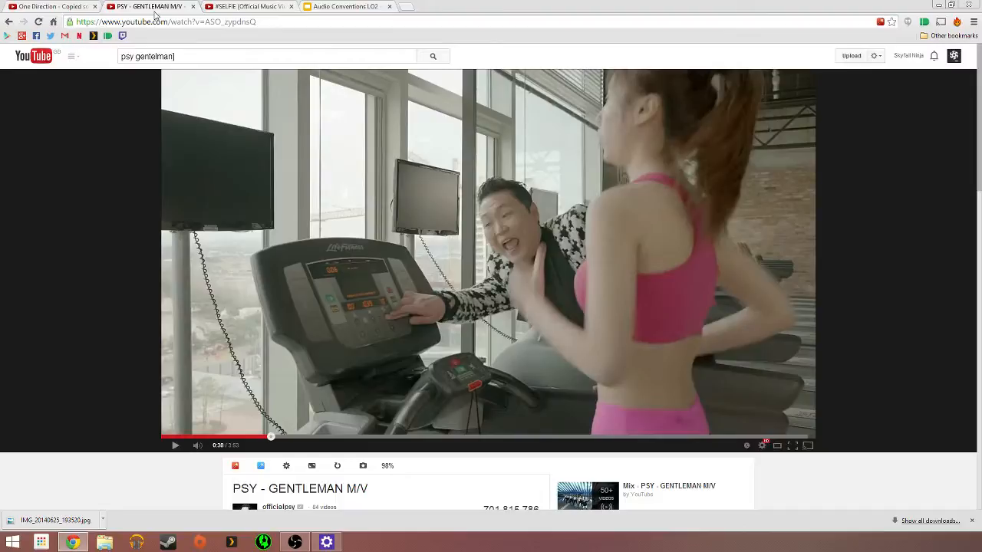
pyautogui.moveTo(249, 187)
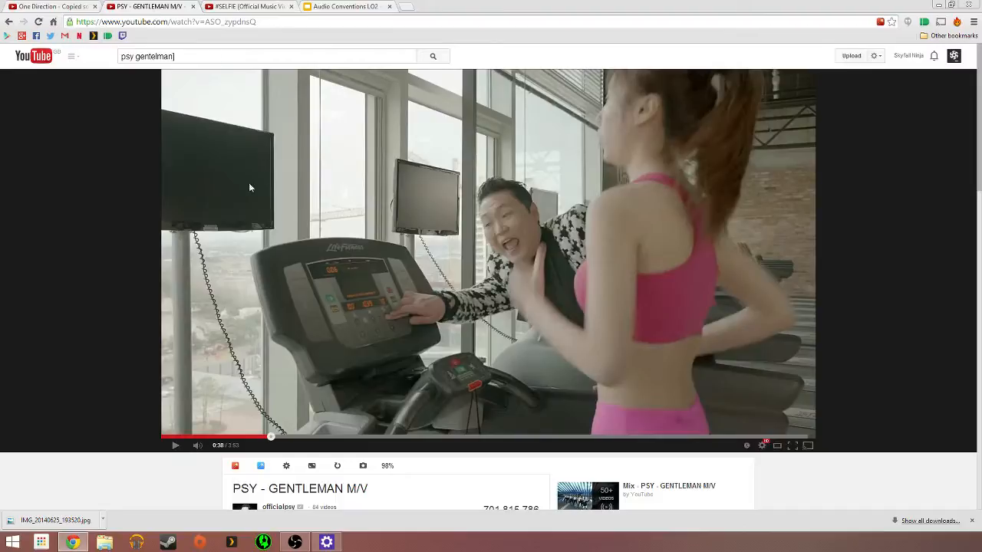
pyautogui.click(176, 445)
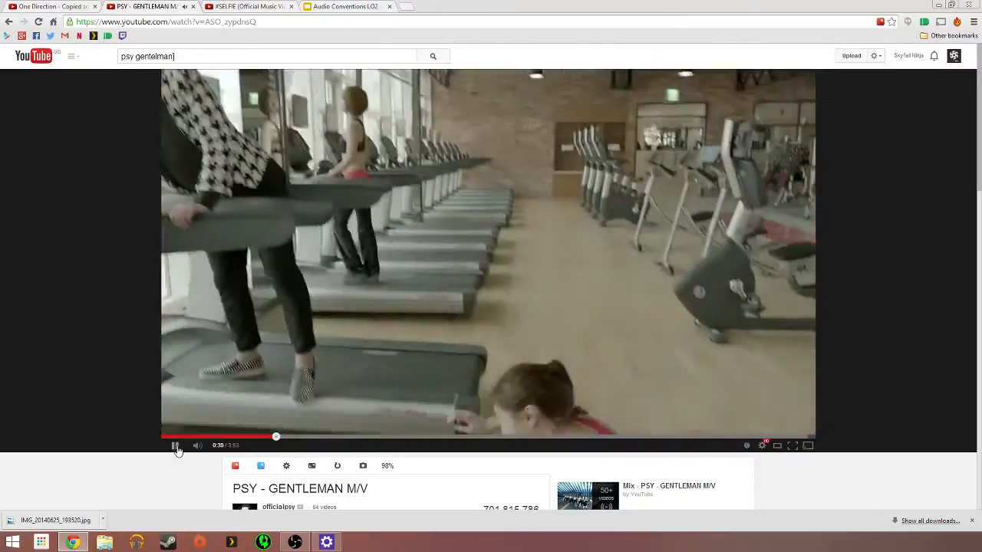
pyautogui.click(175, 445)
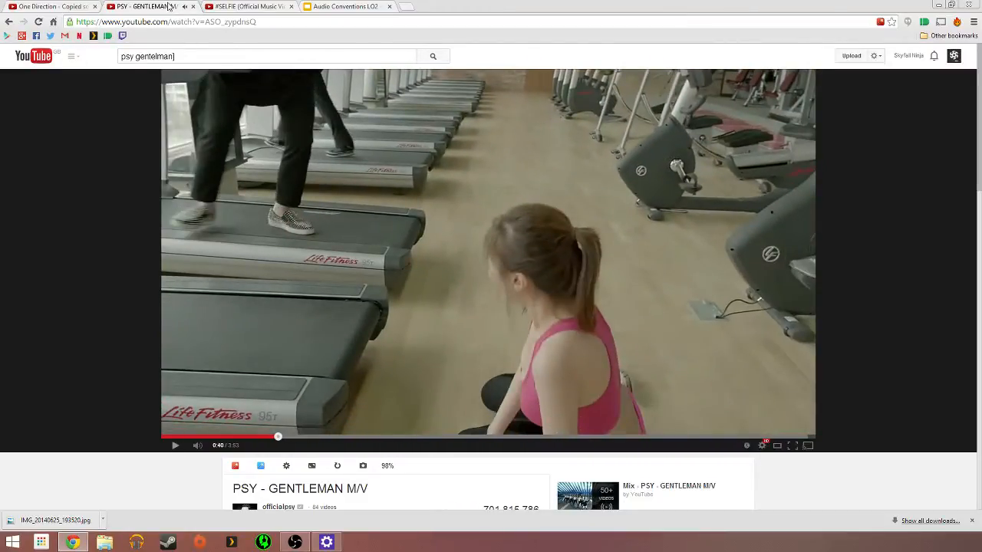
pyautogui.click(246, 6)
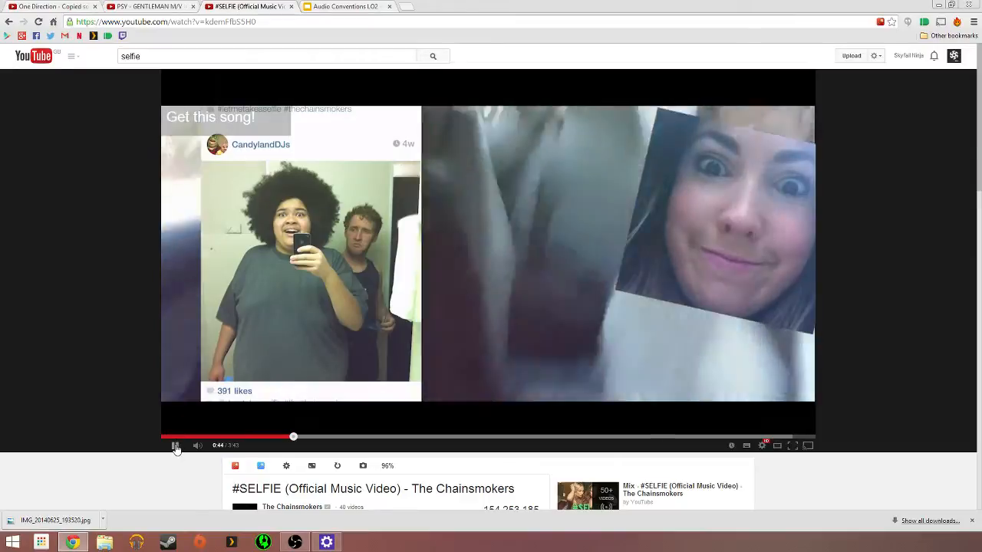
pyautogui.click(150, 6)
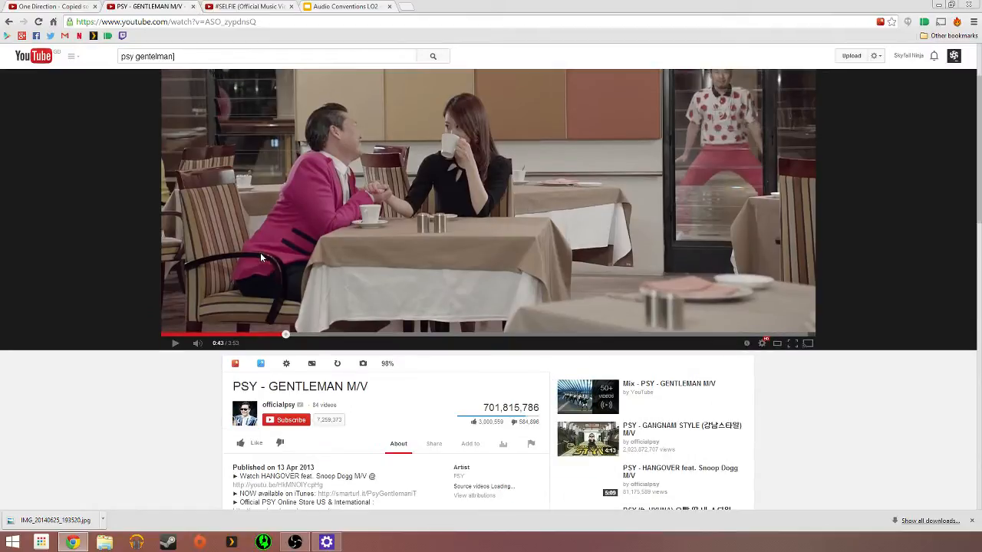
pyautogui.click(245, 6)
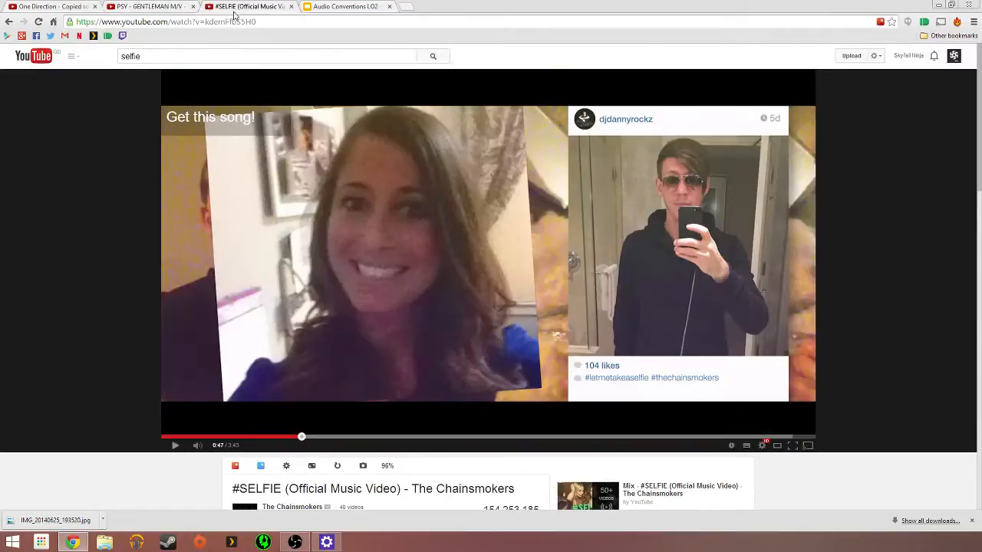
pyautogui.click(345, 6)
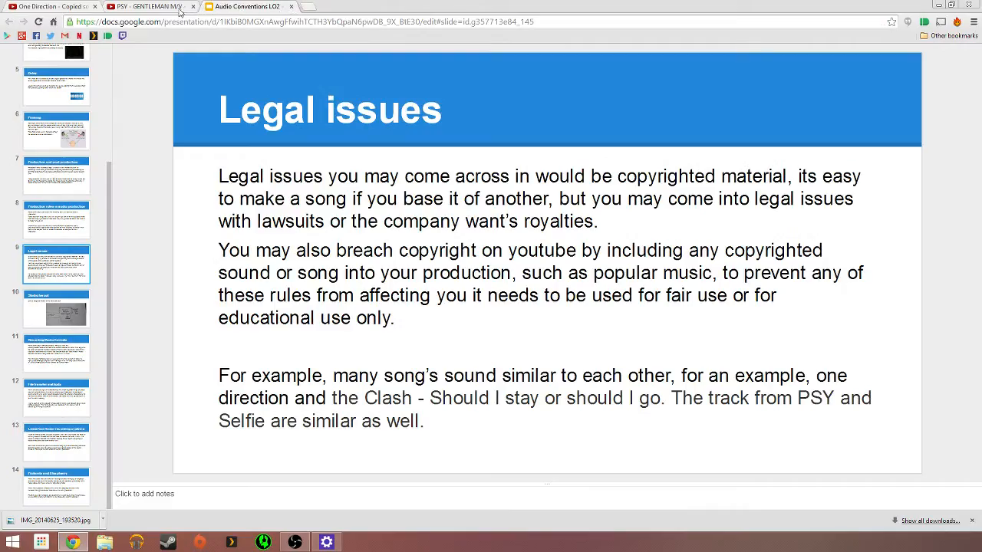
pyautogui.click(151, 7)
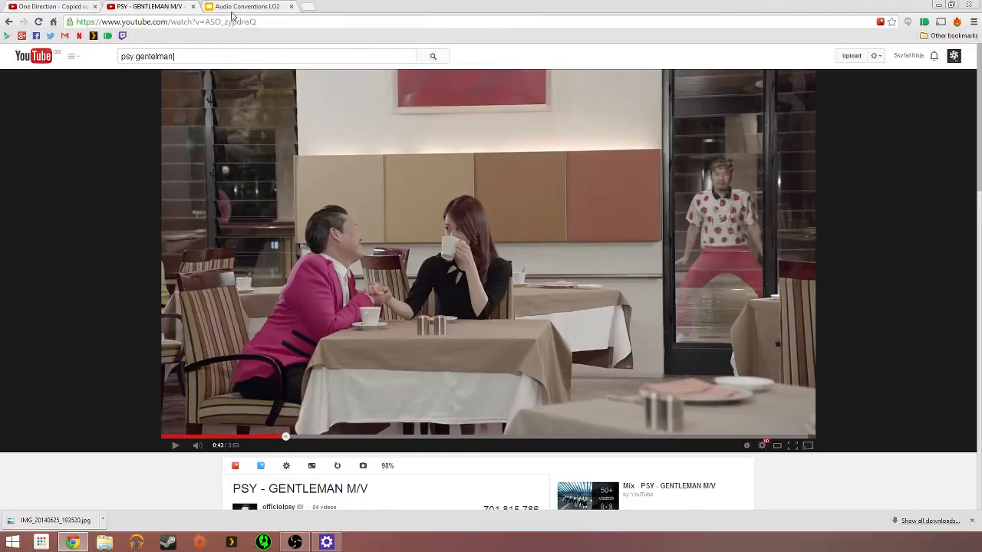
pyautogui.click(247, 6)
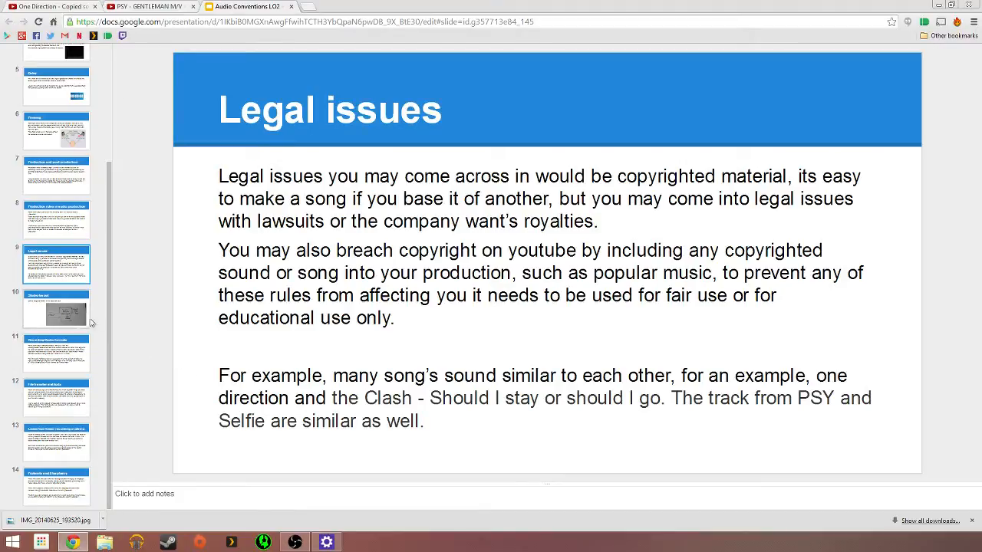
# Step: Show slide 10, Studio layout, with the hand-drawn sketch of the BCOT studio
pyautogui.click(57, 310)
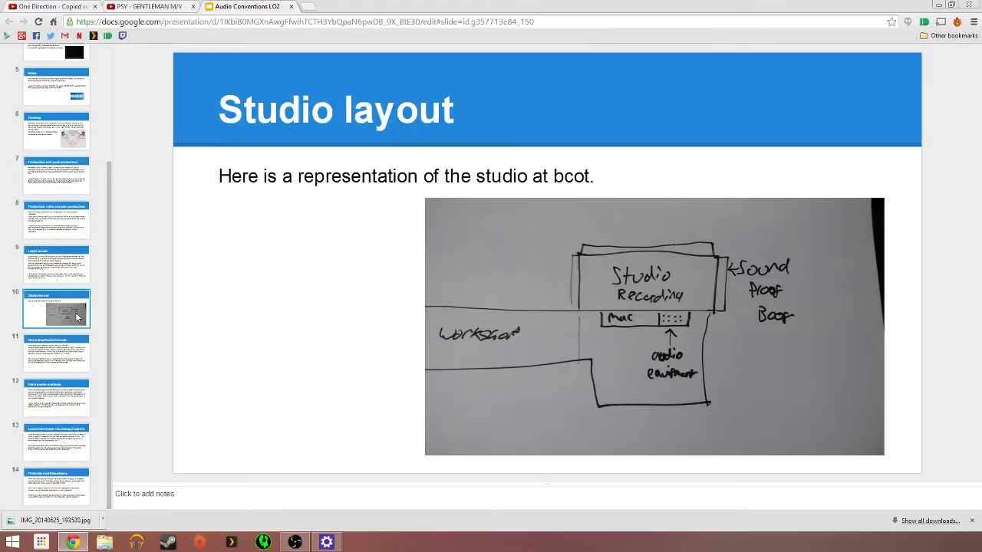
pyautogui.moveTo(121, 304)
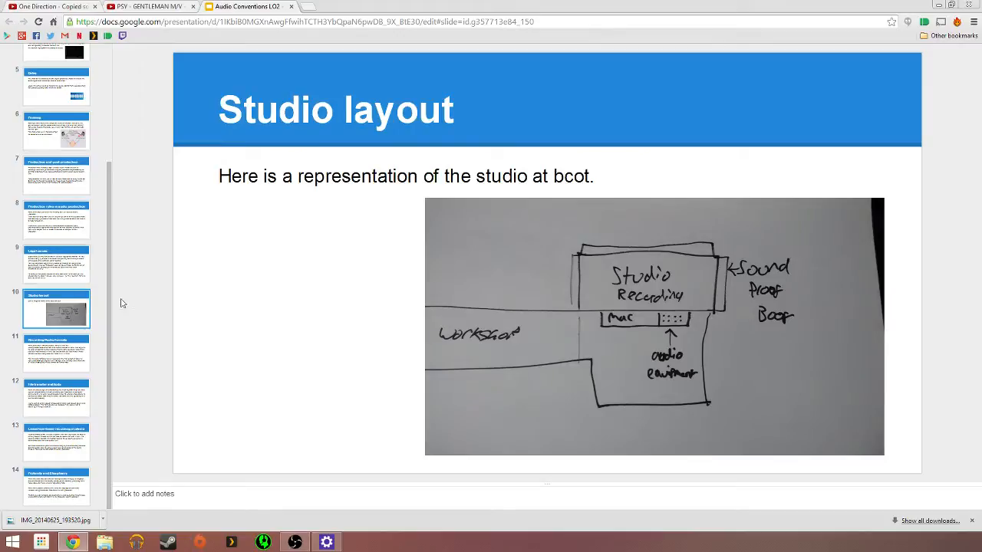
pyautogui.moveTo(190, 279)
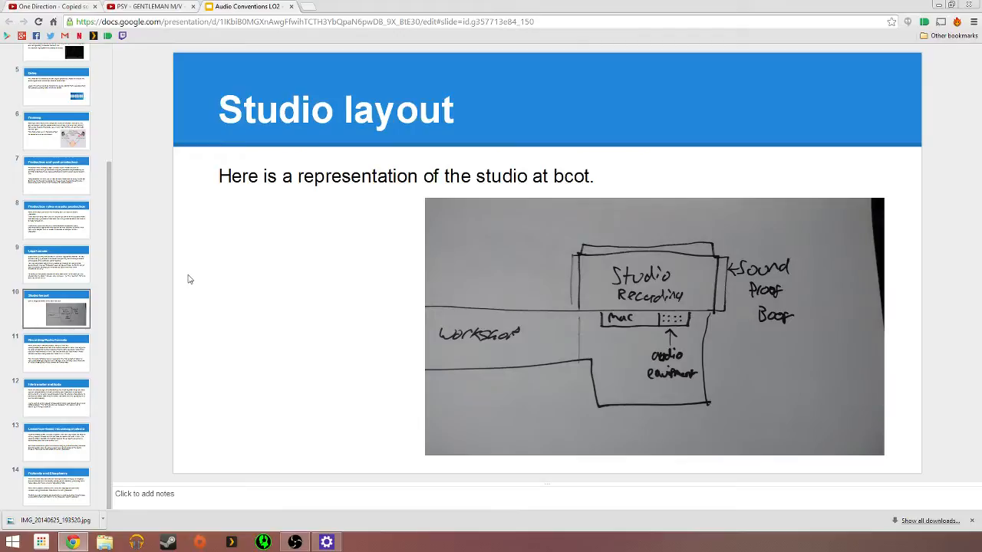
pyautogui.moveTo(719, 395)
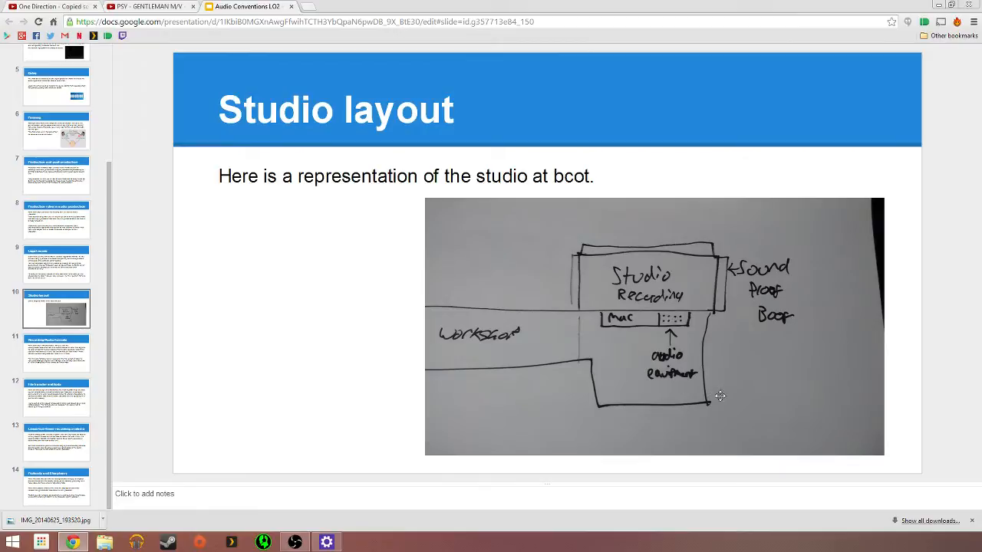
pyautogui.moveTo(743, 414)
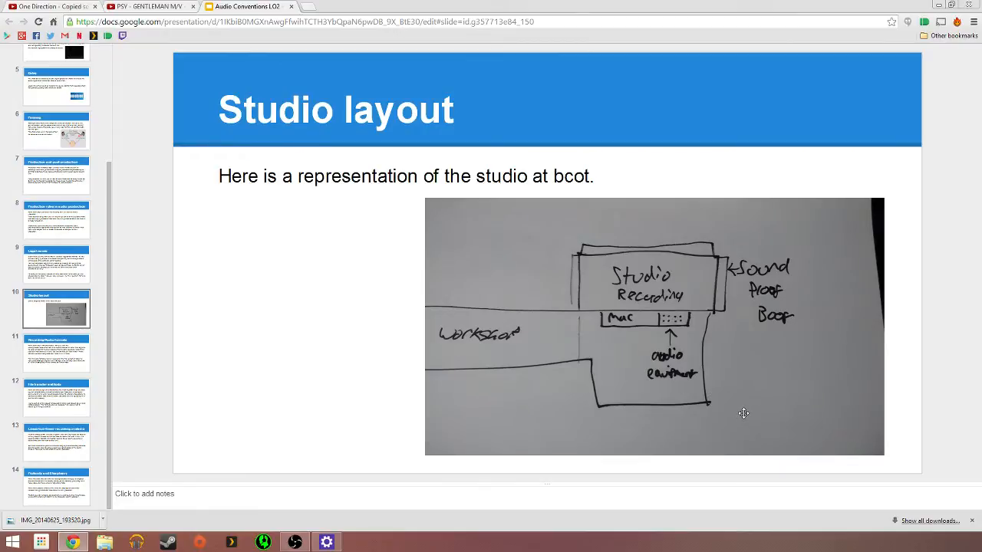
pyautogui.moveTo(955, 331)
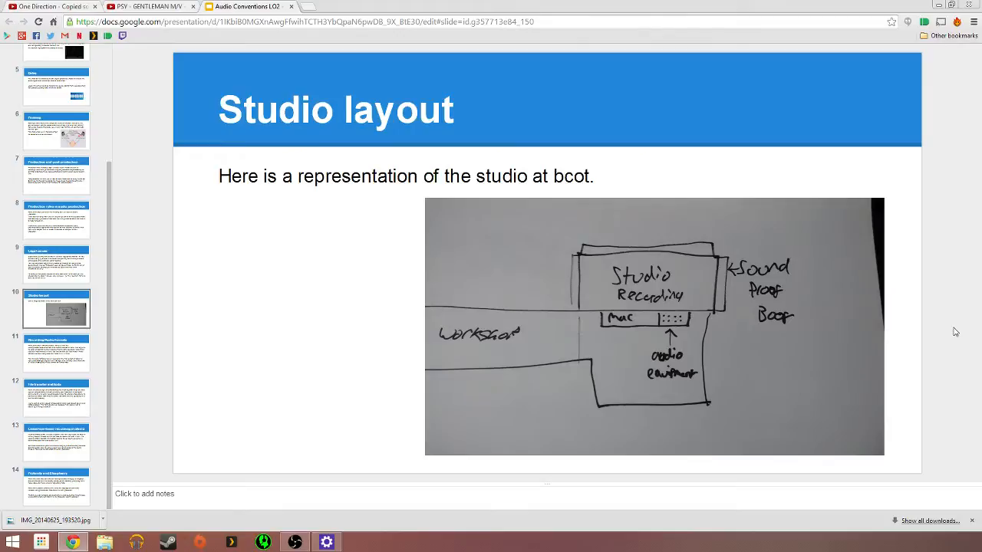
pyautogui.moveTo(921, 322)
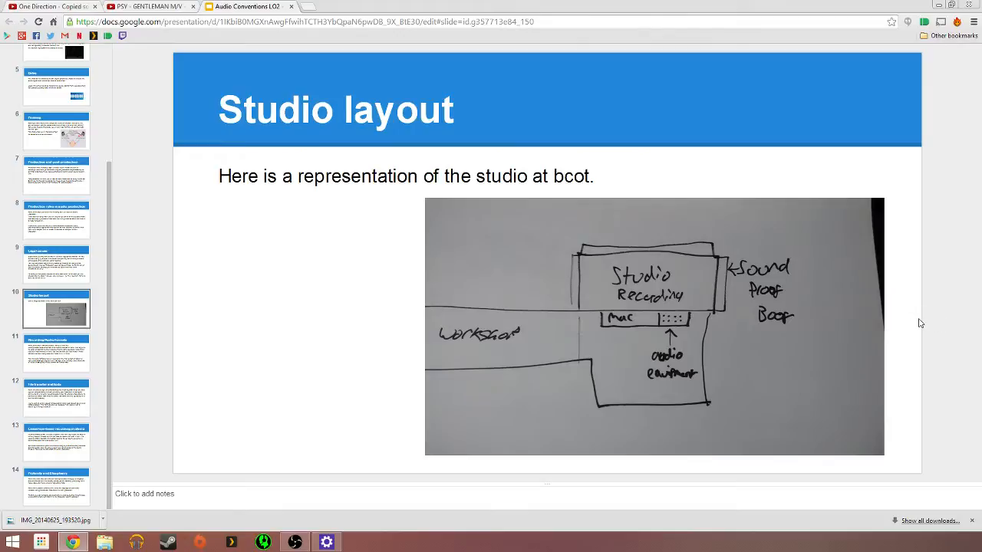
pyautogui.moveTo(693, 326)
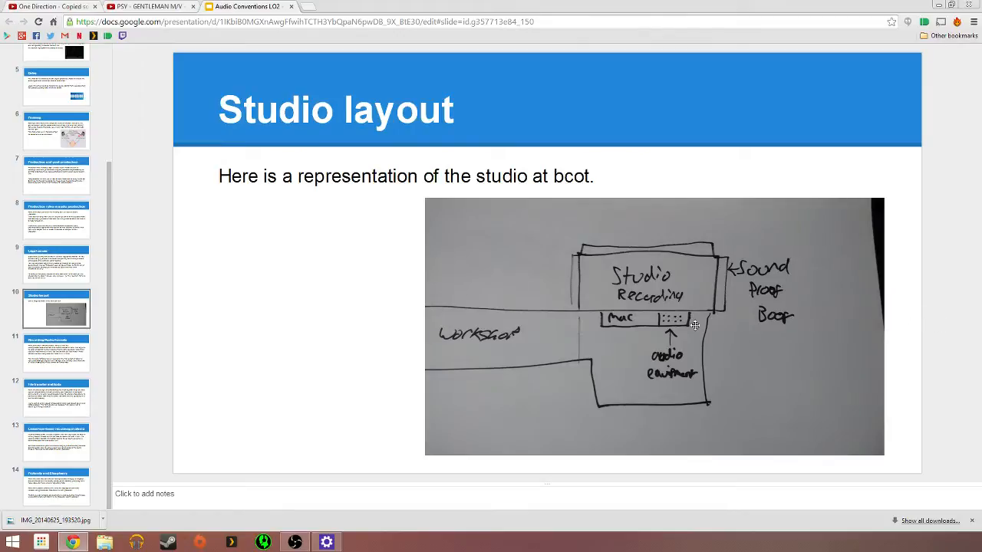
pyautogui.moveTo(442, 359)
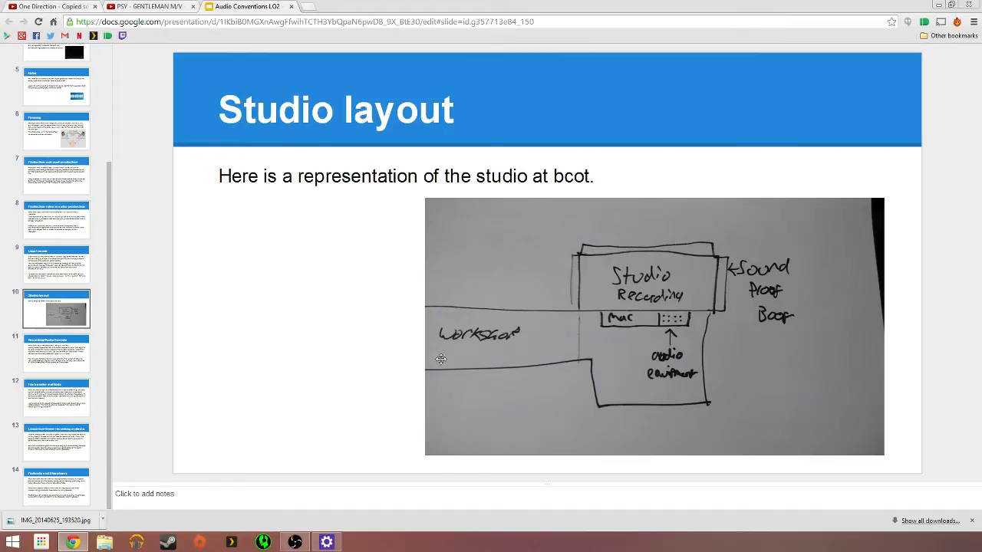
pyautogui.moveTo(467, 347)
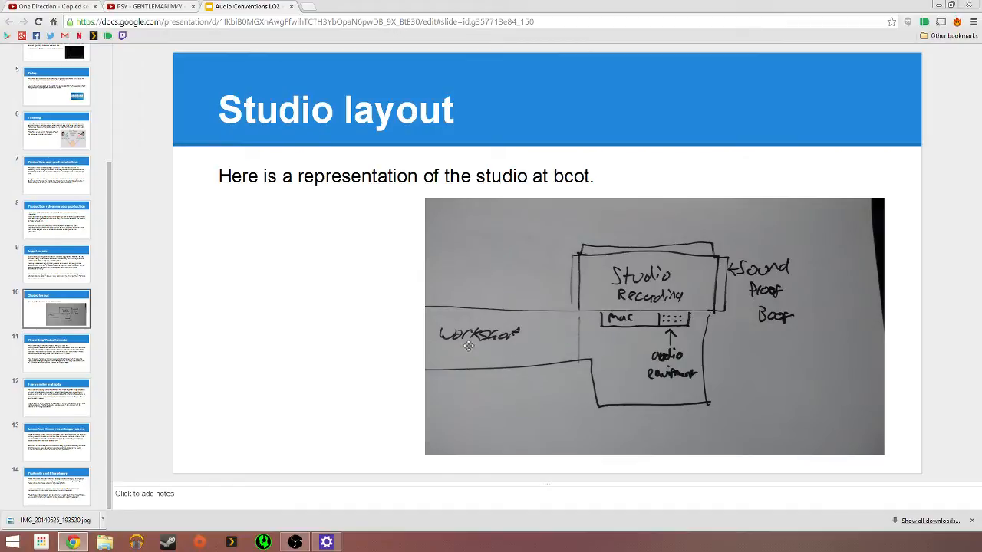
pyautogui.moveTo(516, 334)
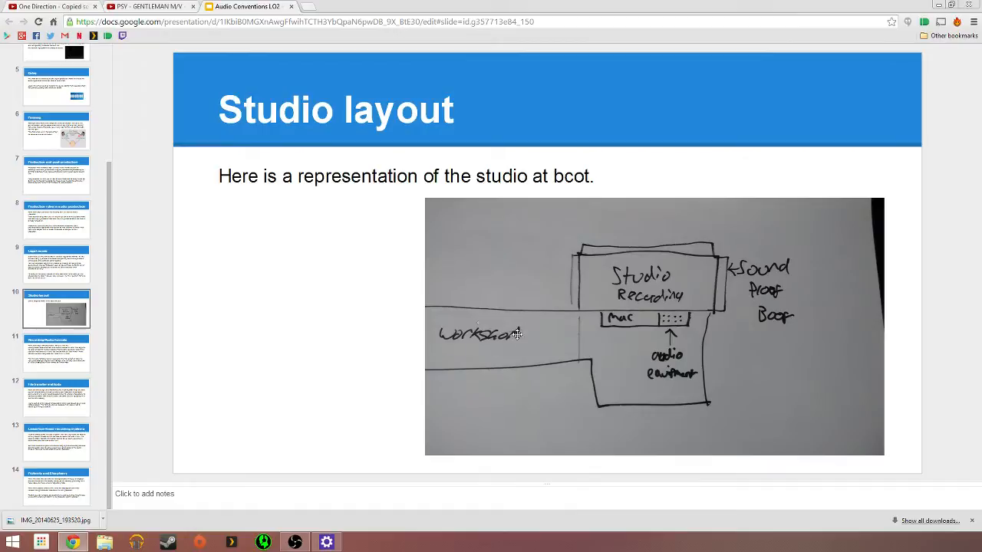
pyautogui.moveTo(522, 330)
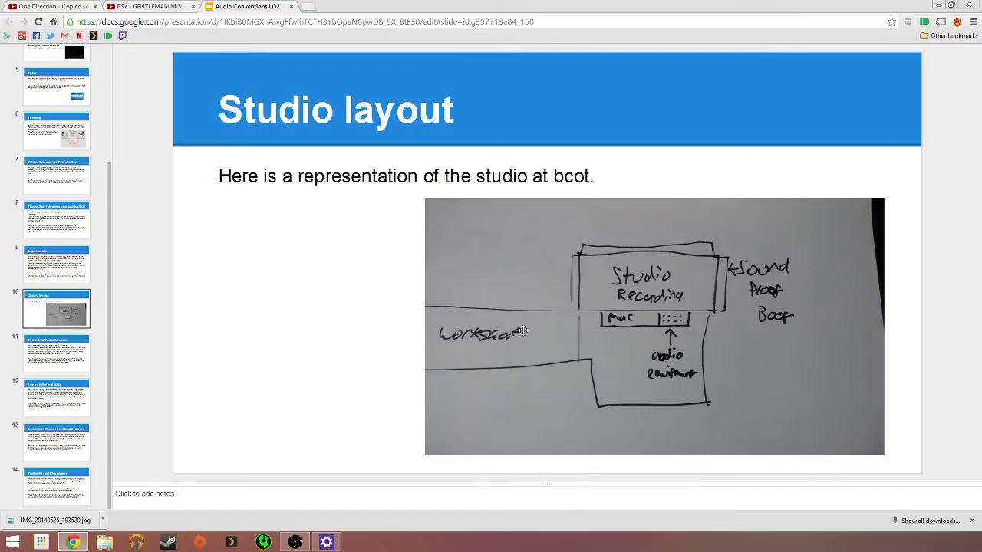
pyautogui.moveTo(720, 293)
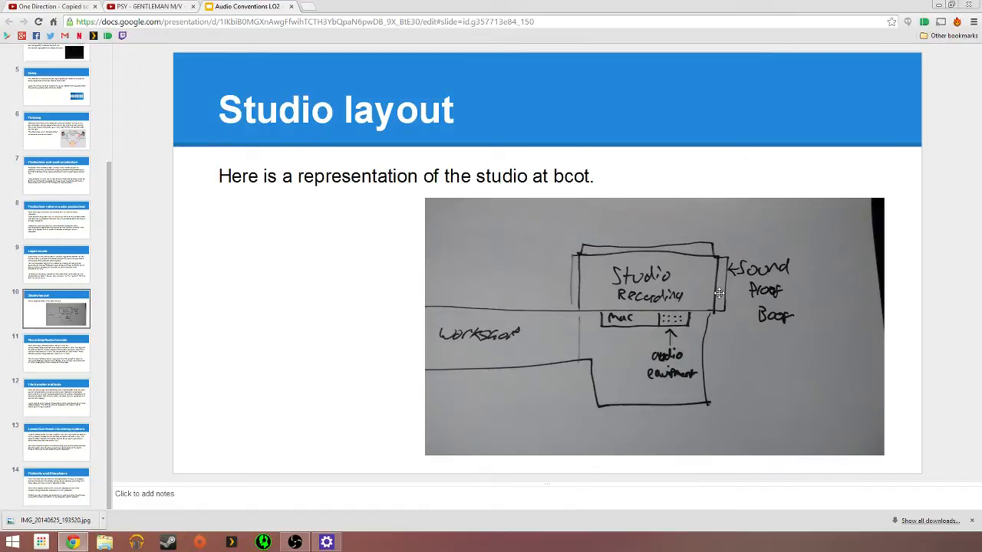
pyautogui.moveTo(592, 292)
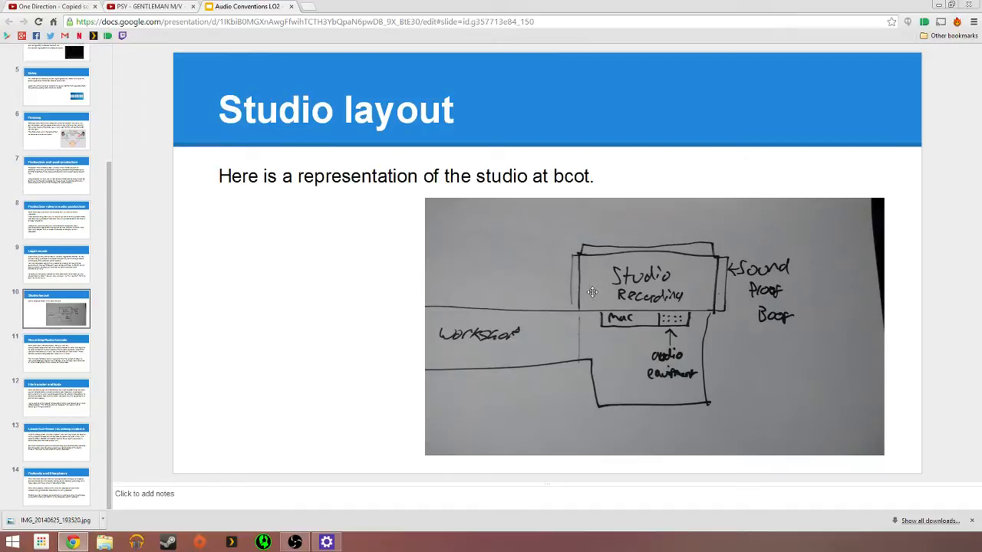
pyautogui.moveTo(632, 261)
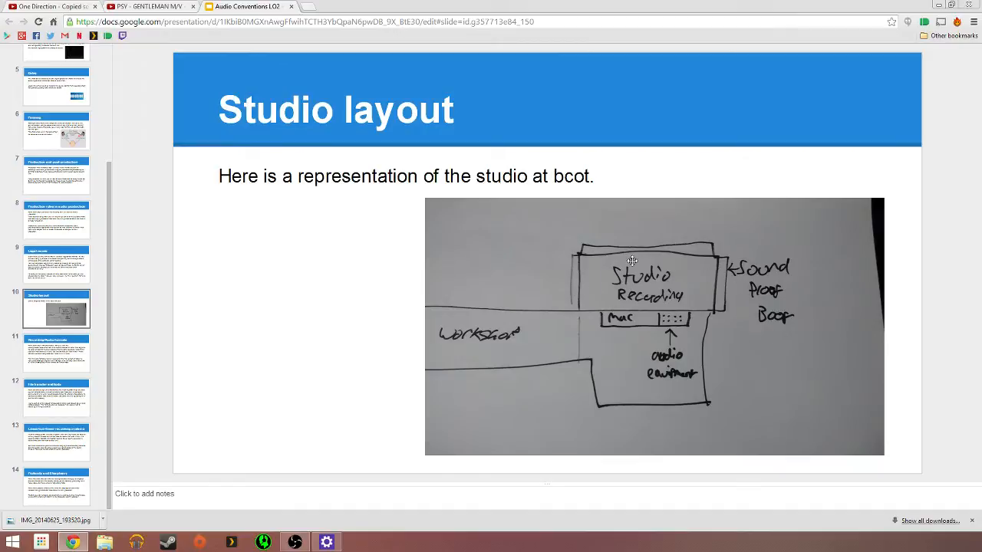
pyautogui.moveTo(650, 290)
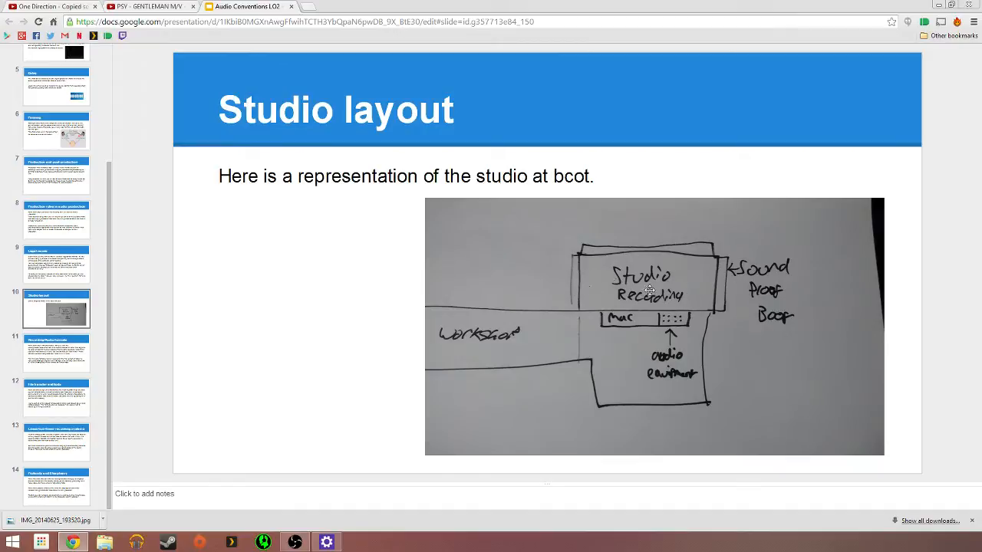
pyautogui.moveTo(714, 307)
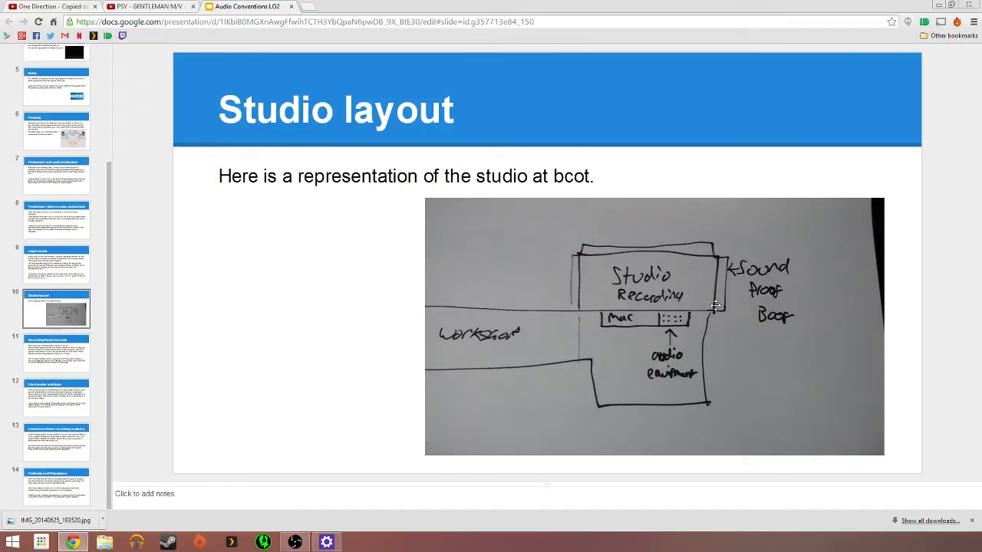
pyautogui.moveTo(576, 282)
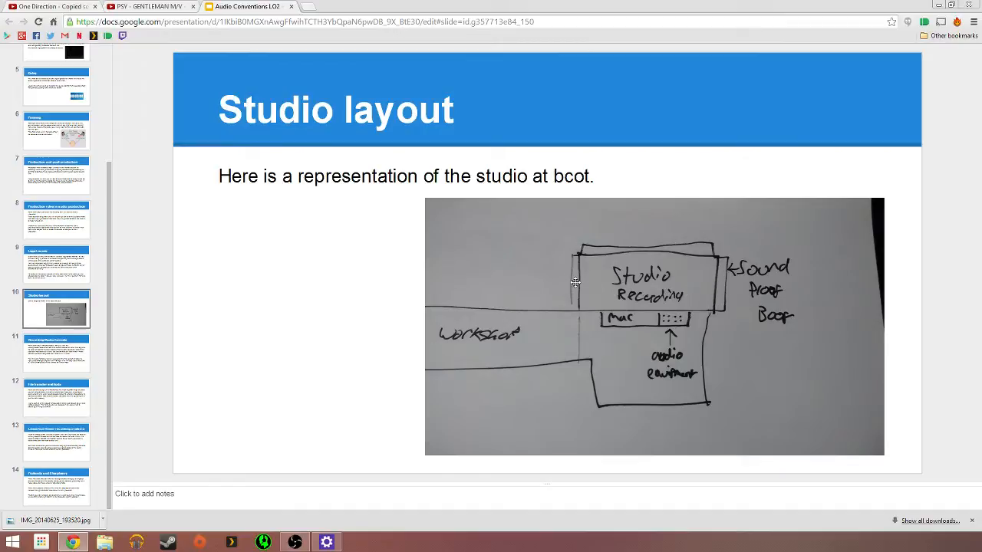
pyautogui.moveTo(700, 307)
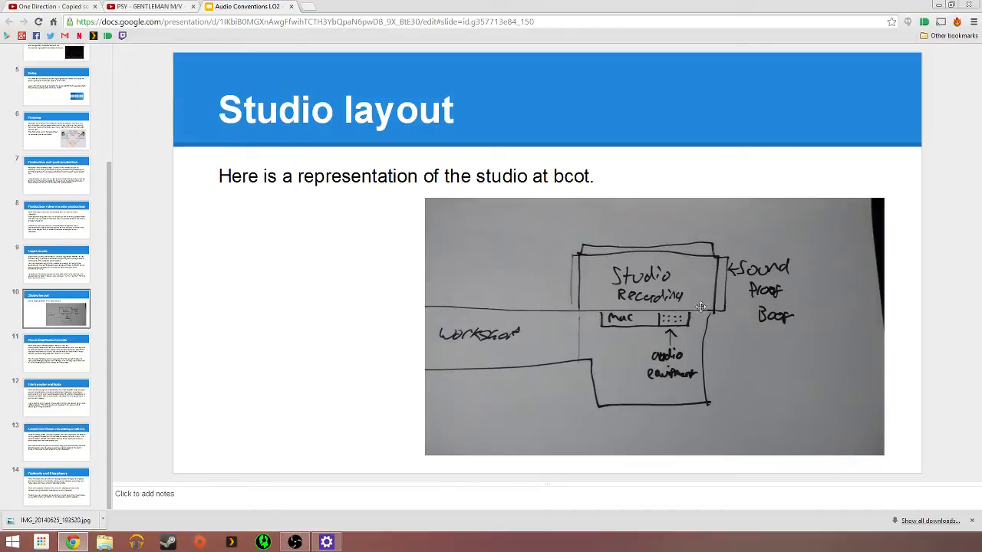
pyautogui.moveTo(589, 307)
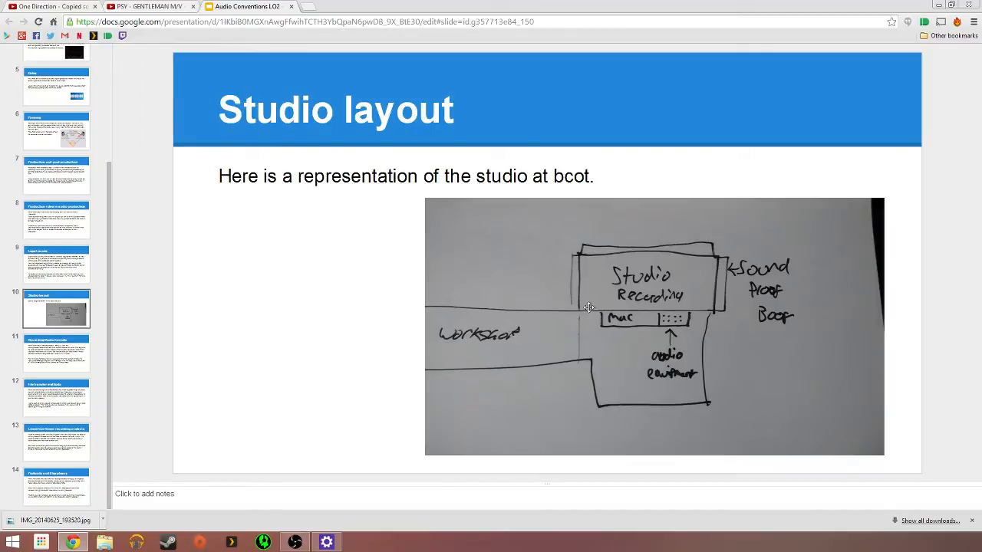
pyautogui.moveTo(598, 273)
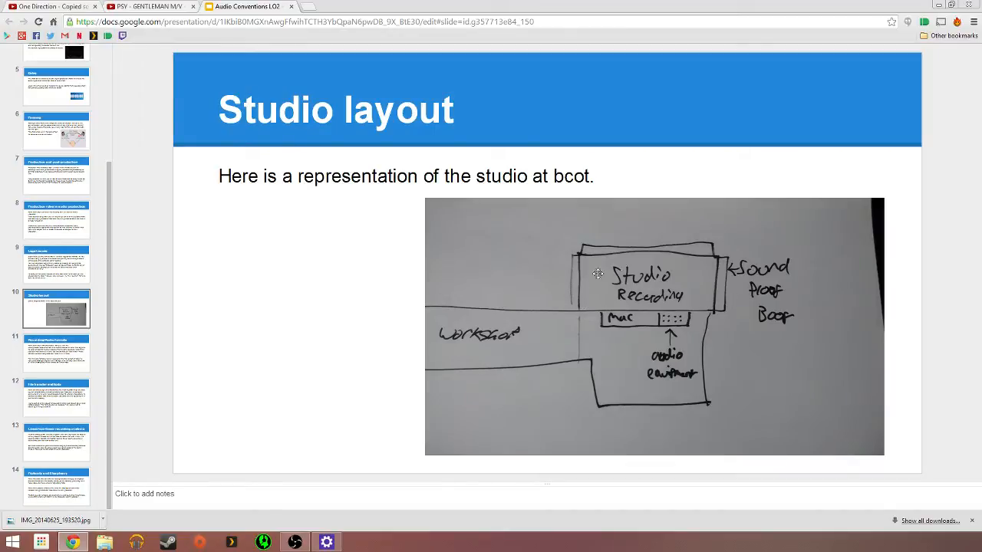
pyautogui.moveTo(695, 294)
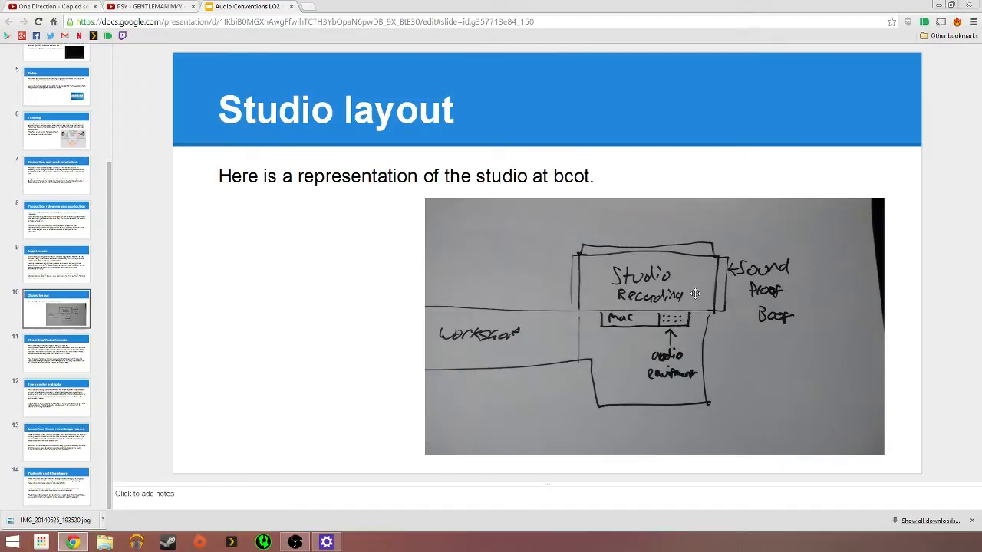
pyautogui.moveTo(693, 359)
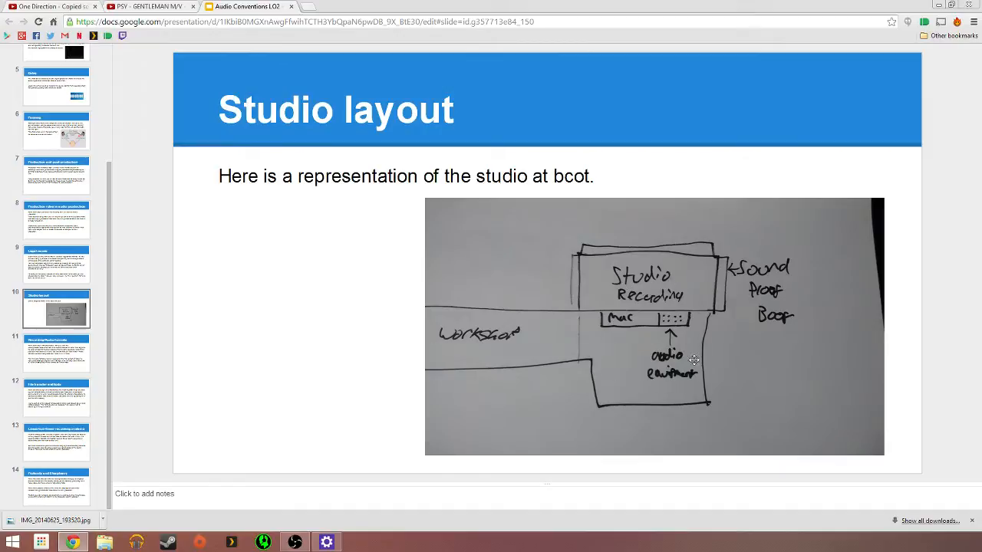
pyautogui.moveTo(740, 330)
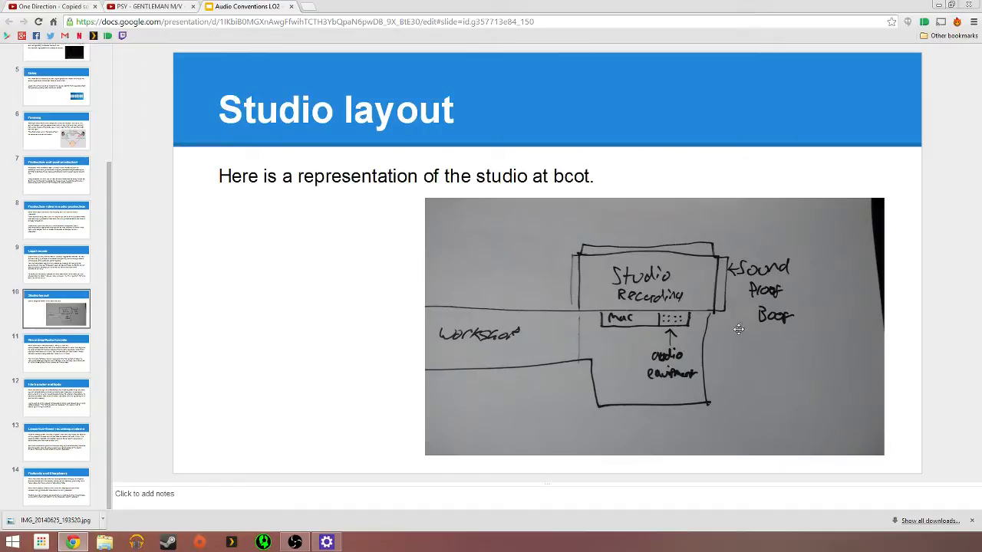
pyautogui.moveTo(678, 301)
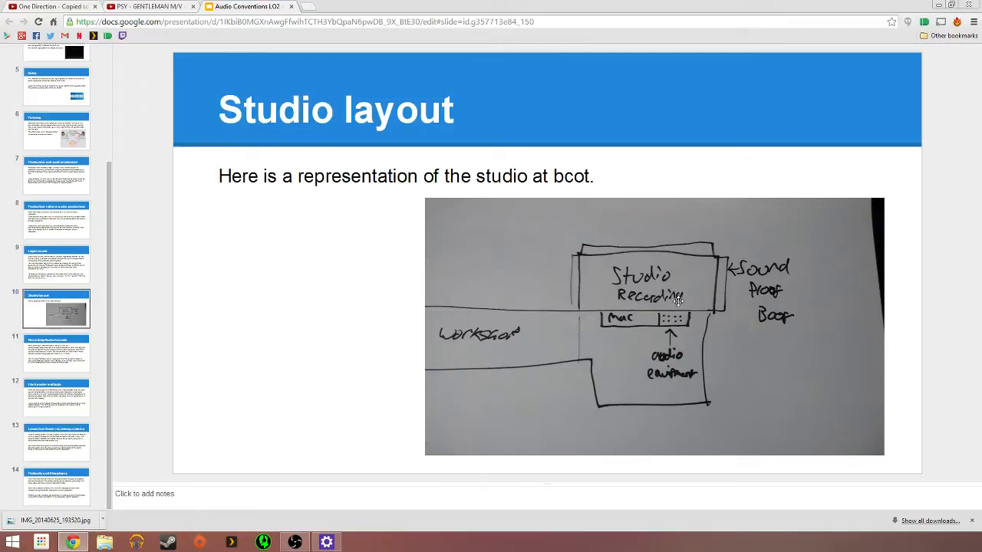
pyautogui.moveTo(678, 341)
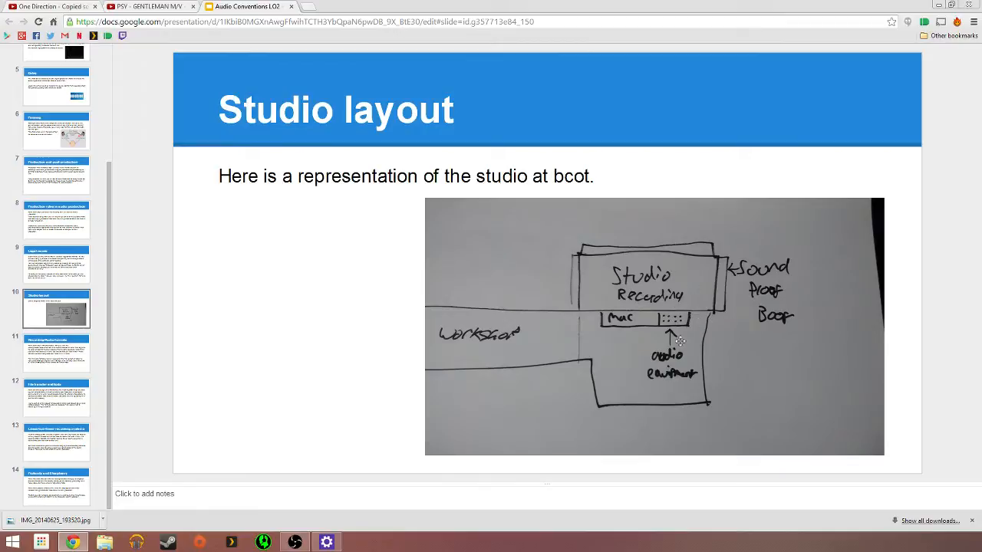
pyautogui.moveTo(622, 318)
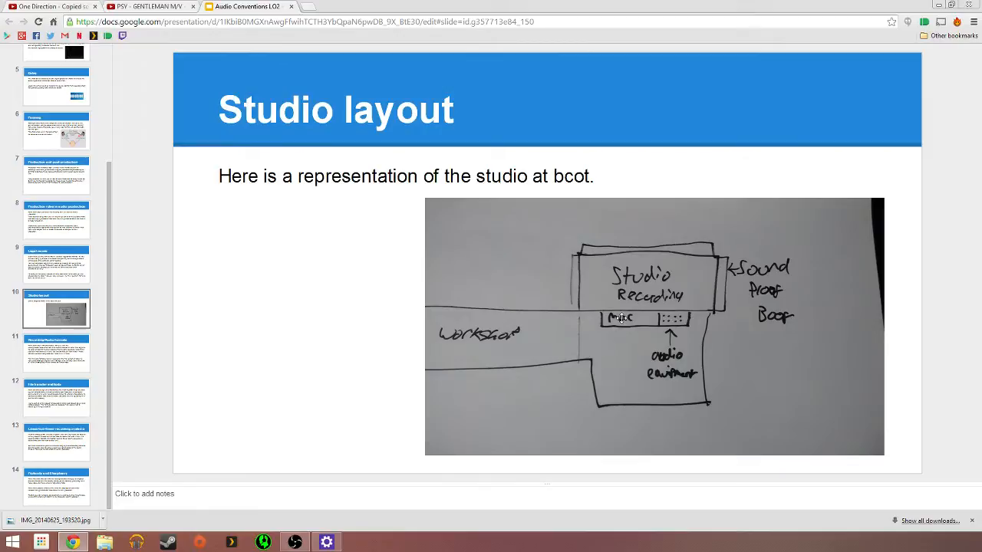
pyautogui.moveTo(621, 325)
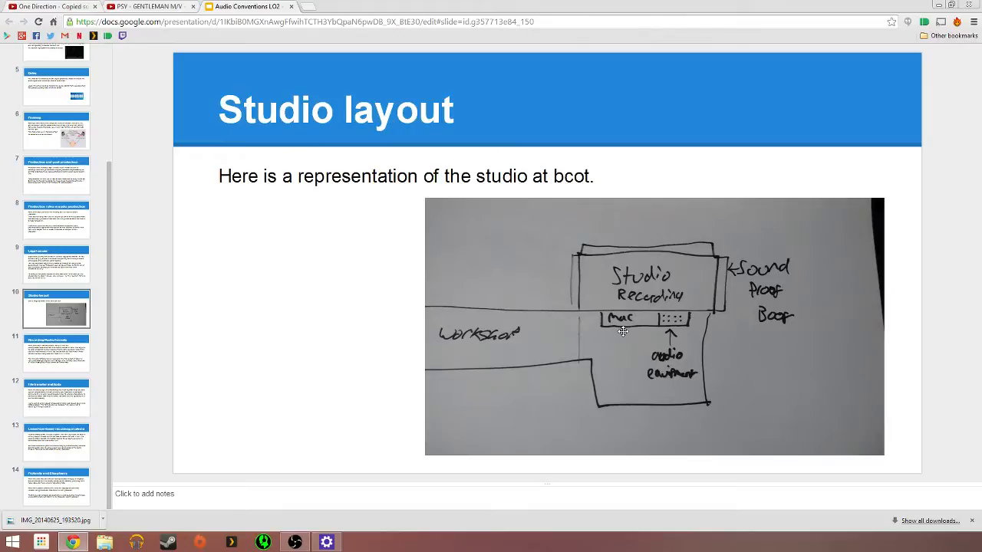
pyautogui.moveTo(663, 357)
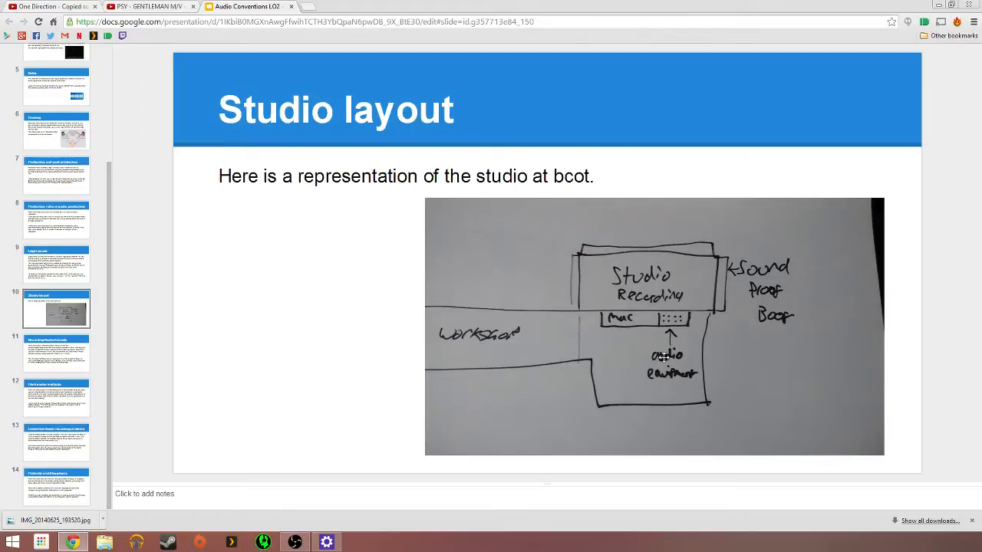
pyautogui.moveTo(678, 320)
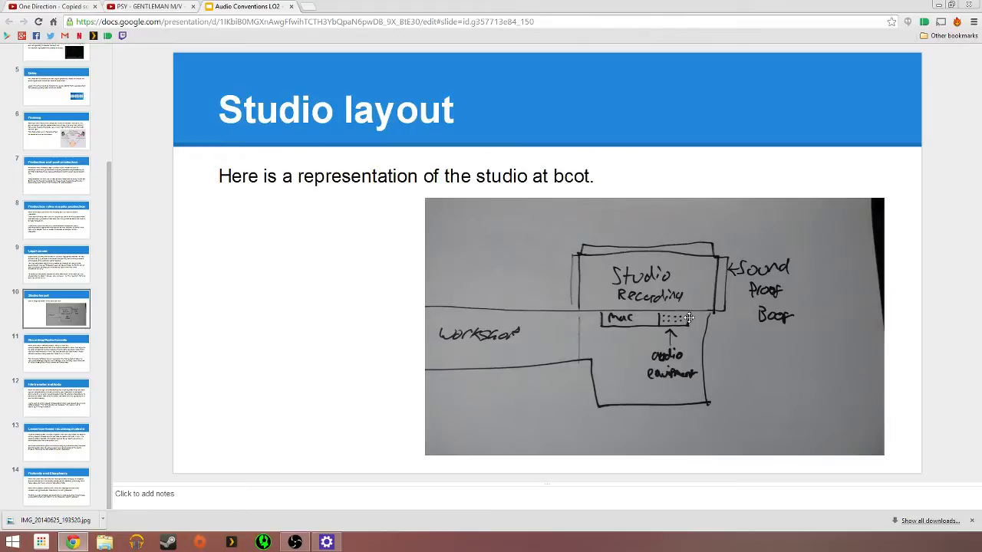
pyautogui.moveTo(657, 316)
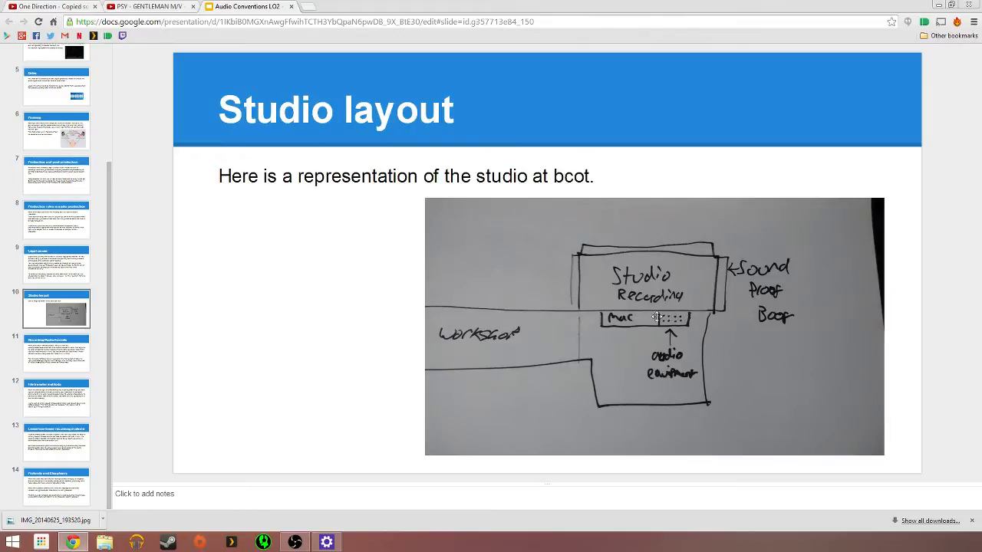
pyautogui.moveTo(652, 321)
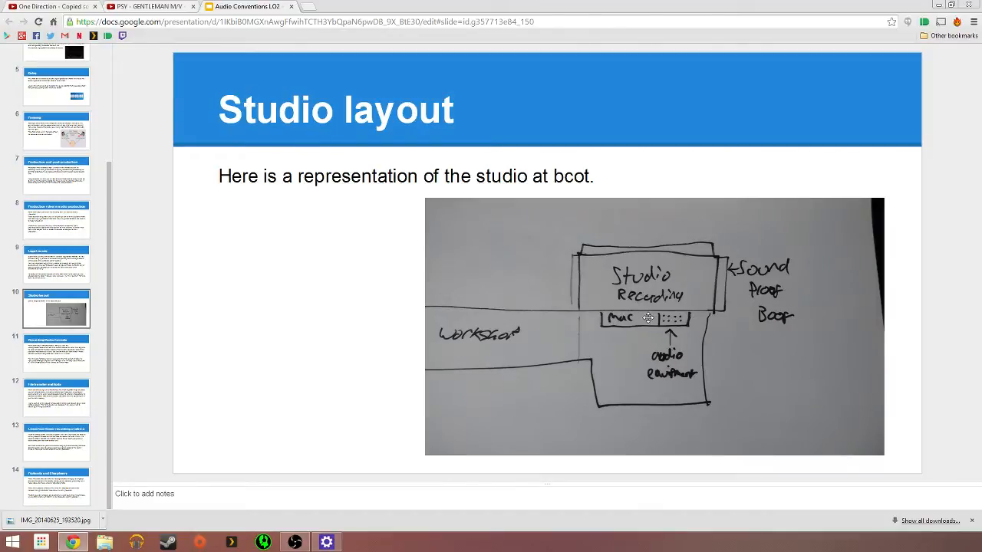
pyautogui.moveTo(624, 348)
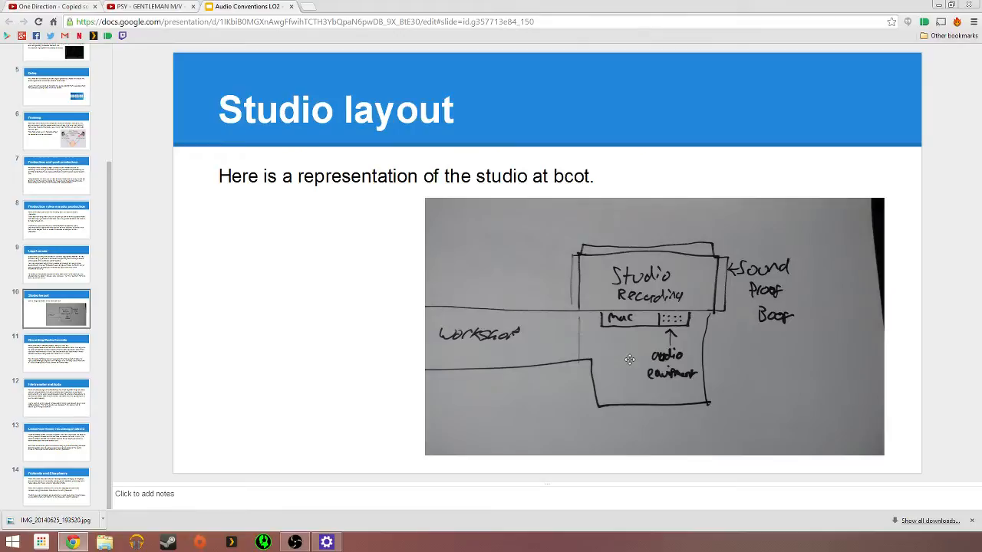
pyautogui.moveTo(706, 321)
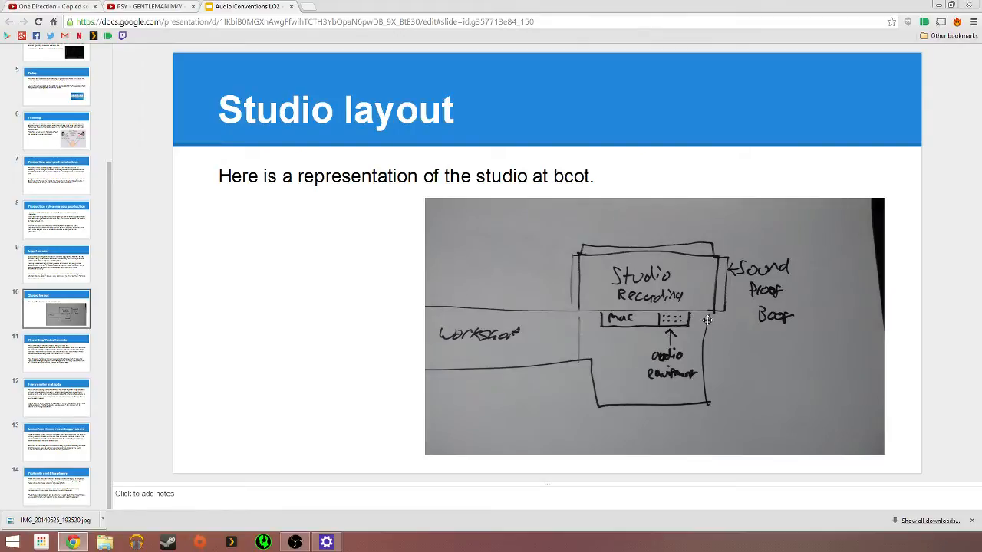
pyautogui.moveTo(638, 373)
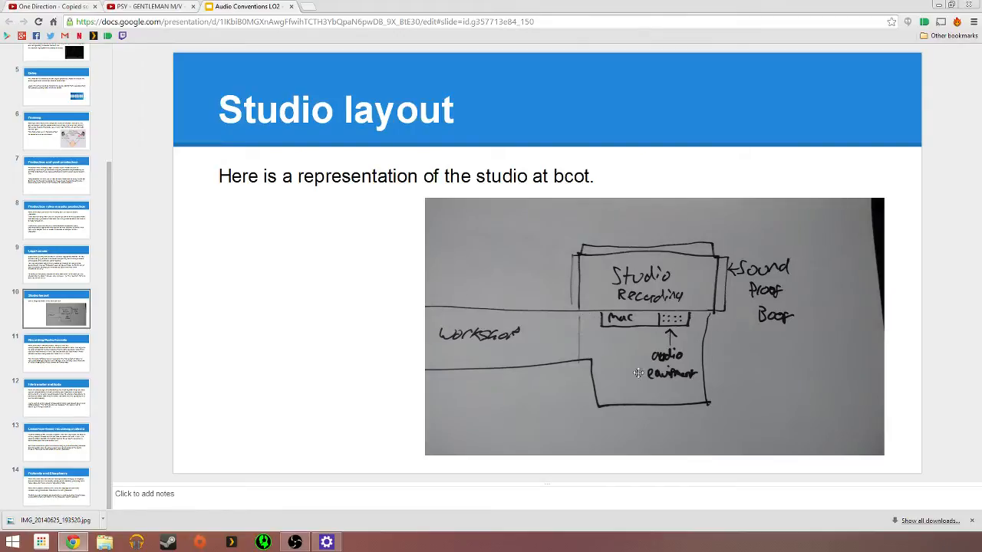
pyautogui.moveTo(647, 314)
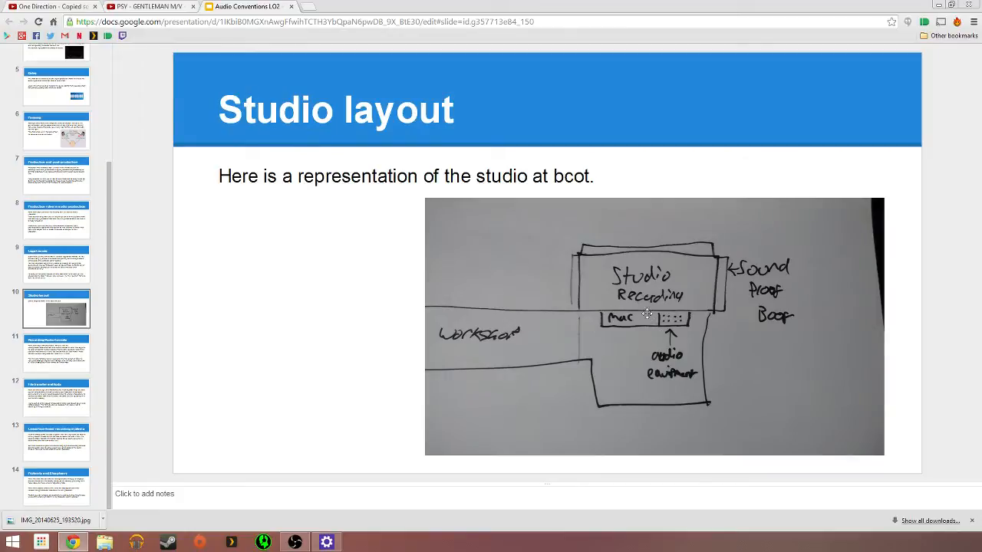
pyautogui.moveTo(643, 330)
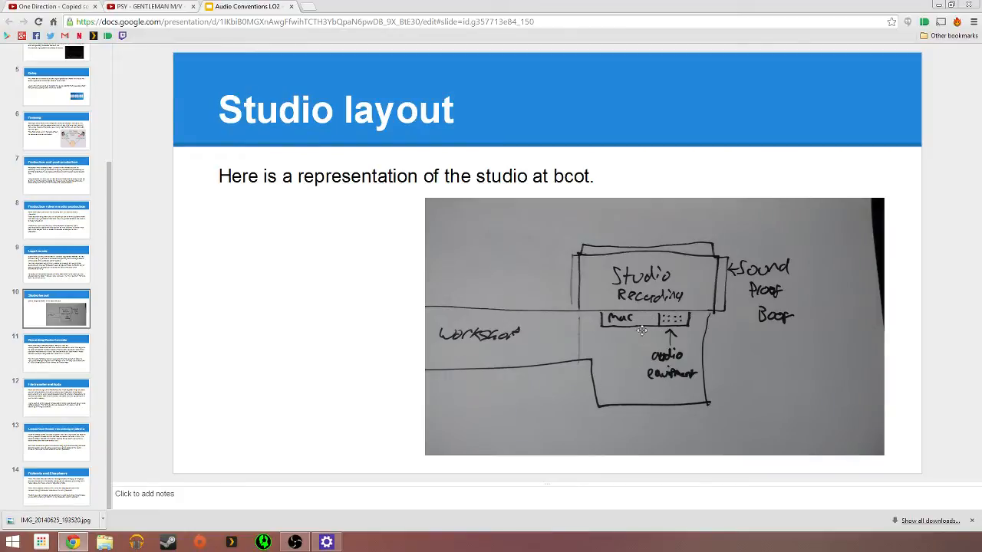
pyautogui.moveTo(602, 330)
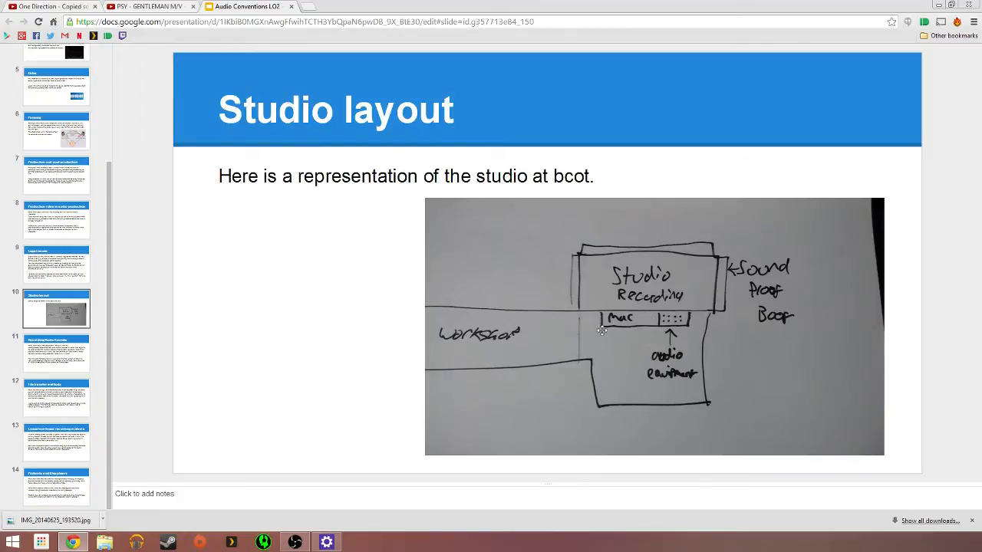
pyautogui.moveTo(678, 402)
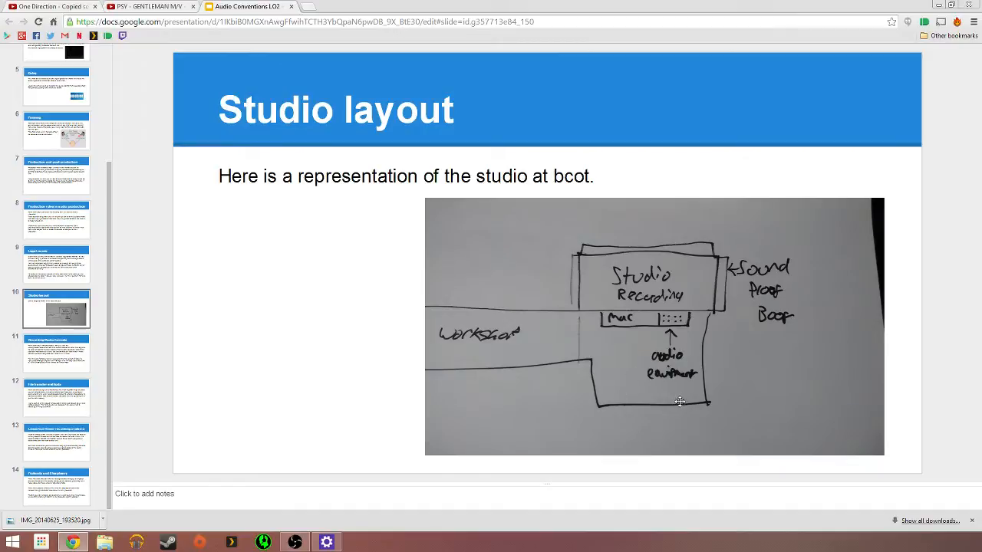
pyautogui.moveTo(650, 280)
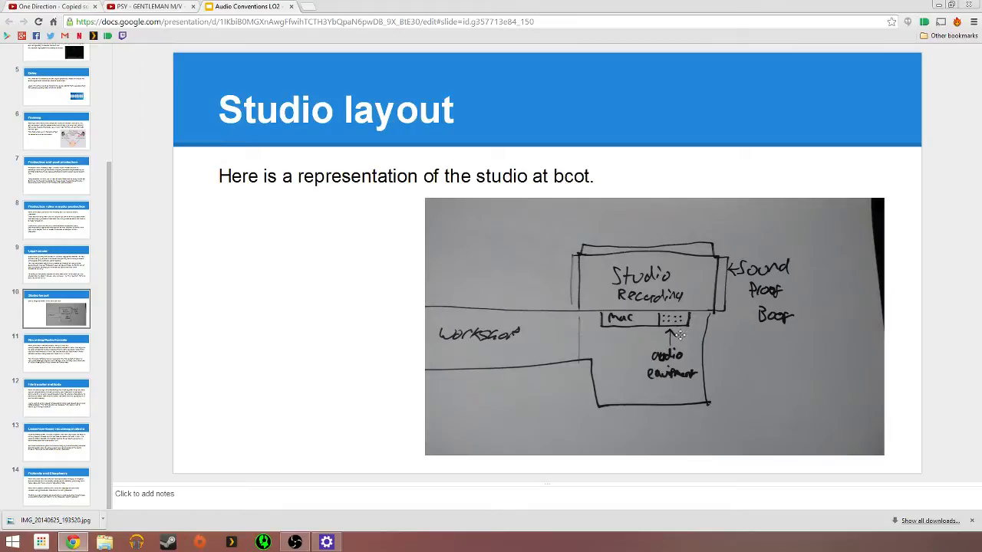
# Step: Show the Recording/Audio formats slide and deselect its body text
pyautogui.click(57, 351)
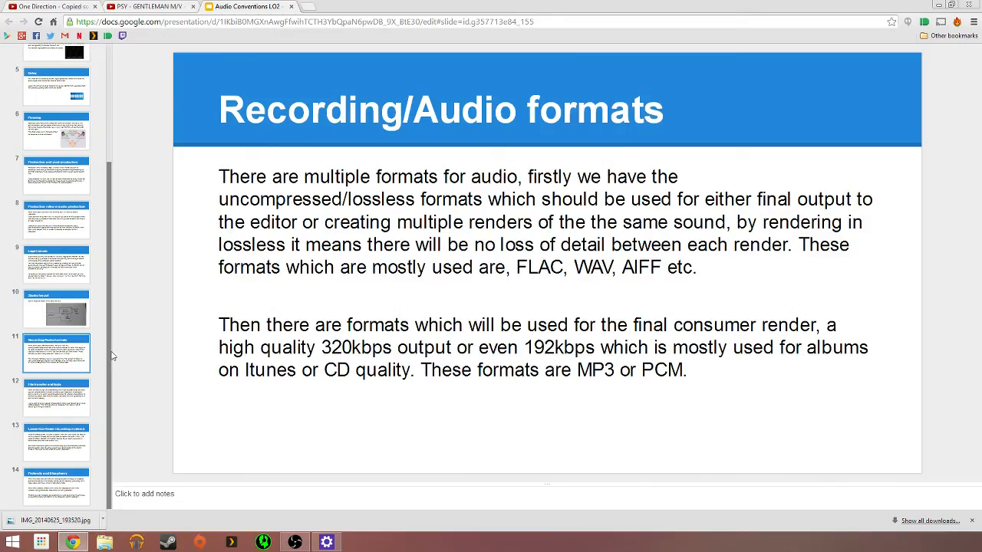
pyautogui.moveTo(196, 151)
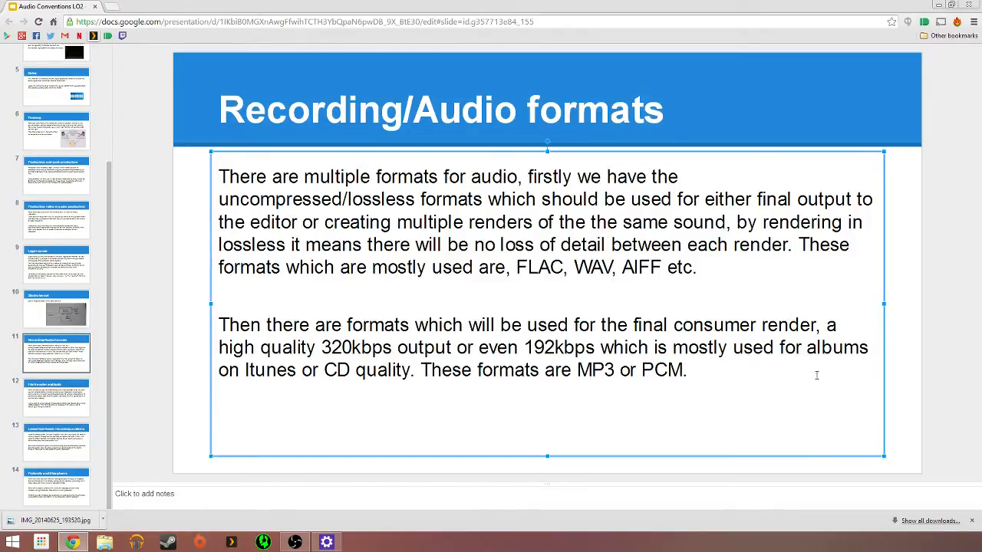
pyautogui.click(933, 328)
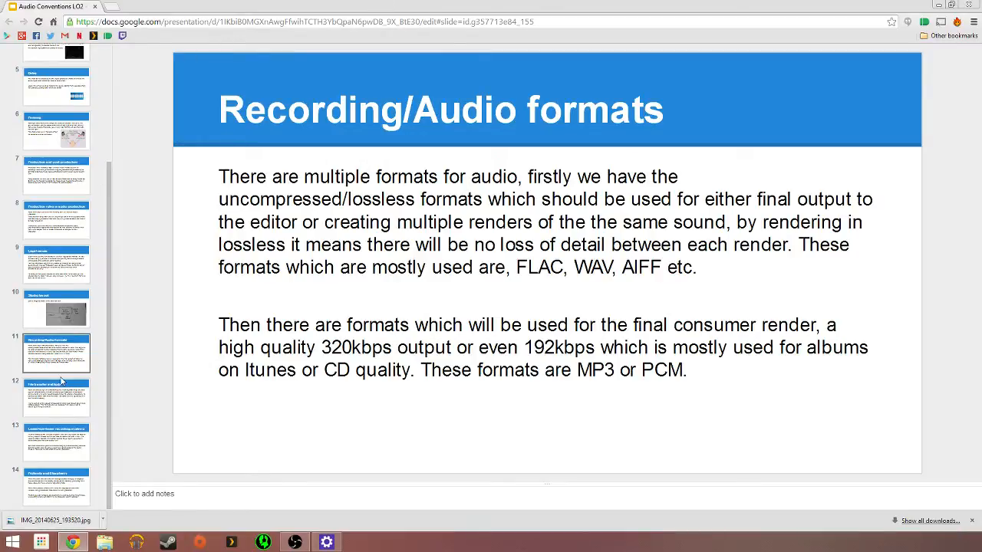
pyautogui.moveTo(74, 411)
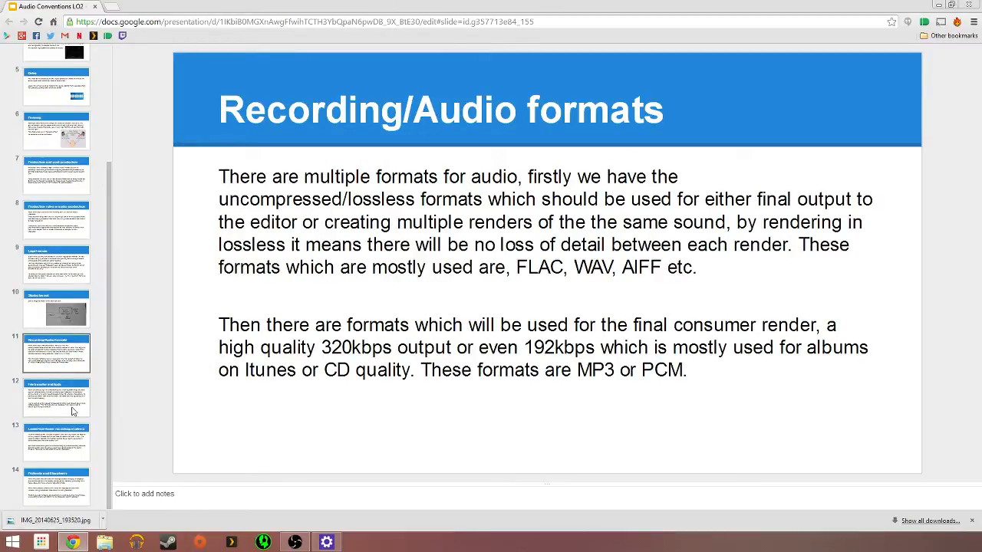
# Step: Show the File transfer methods slide on backing up to drives, cards and online storage
pyautogui.click(55, 397)
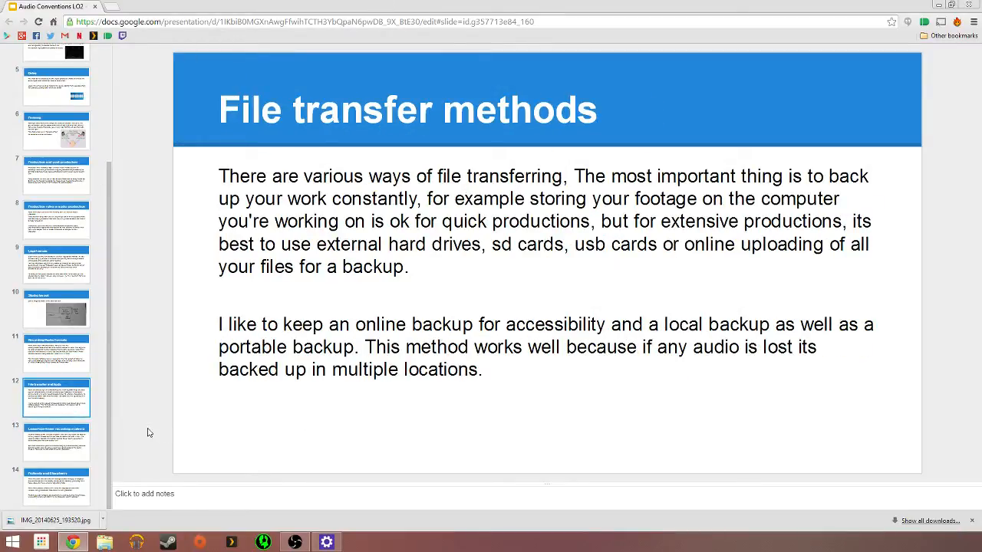
pyautogui.moveTo(138, 414)
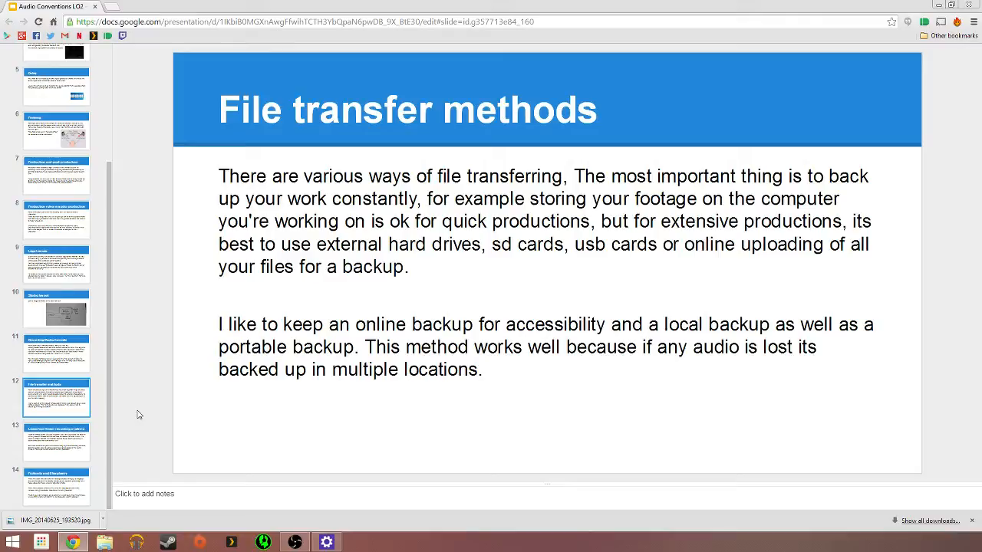
pyautogui.moveTo(108, 417)
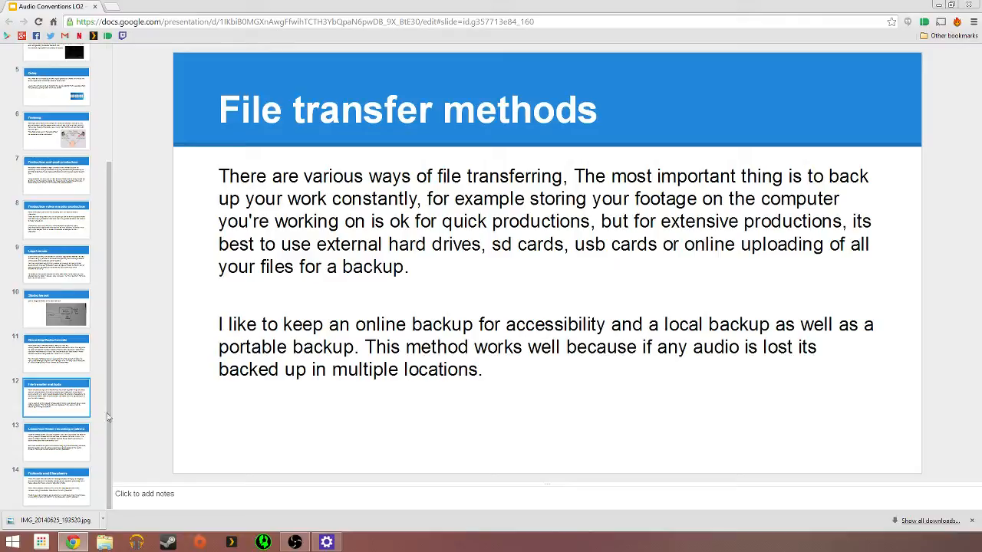
# Step: Land on the Linear/non-linear recording systems slide after briefly selecting the slide below it
pyautogui.click(56, 486)
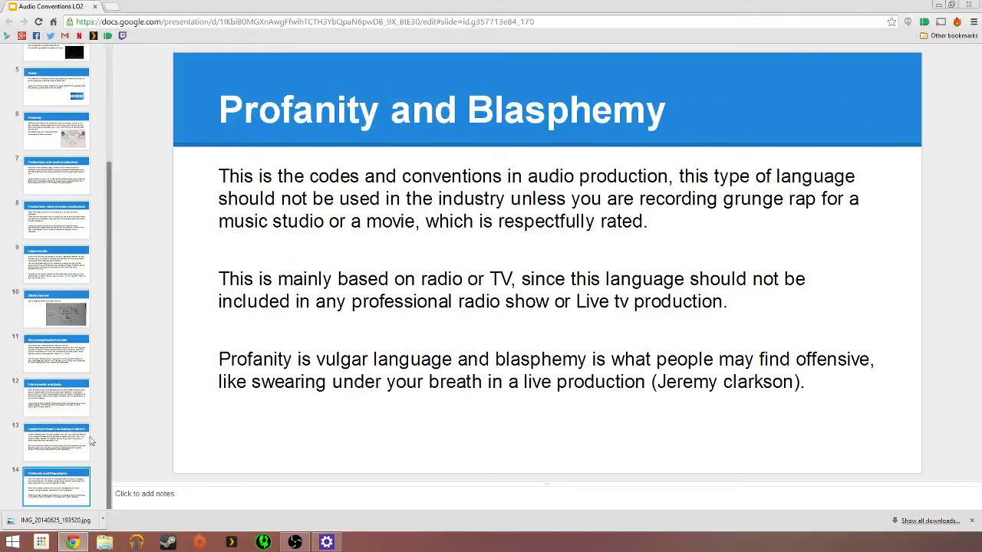
pyautogui.click(55, 442)
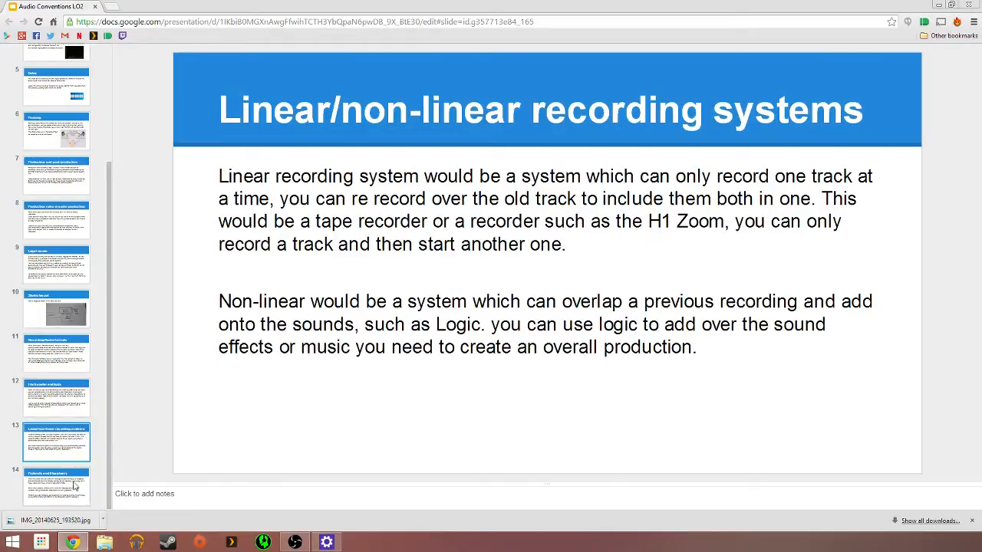
# Step: Show the Profanity and Blasphemy slide
pyautogui.click(57, 488)
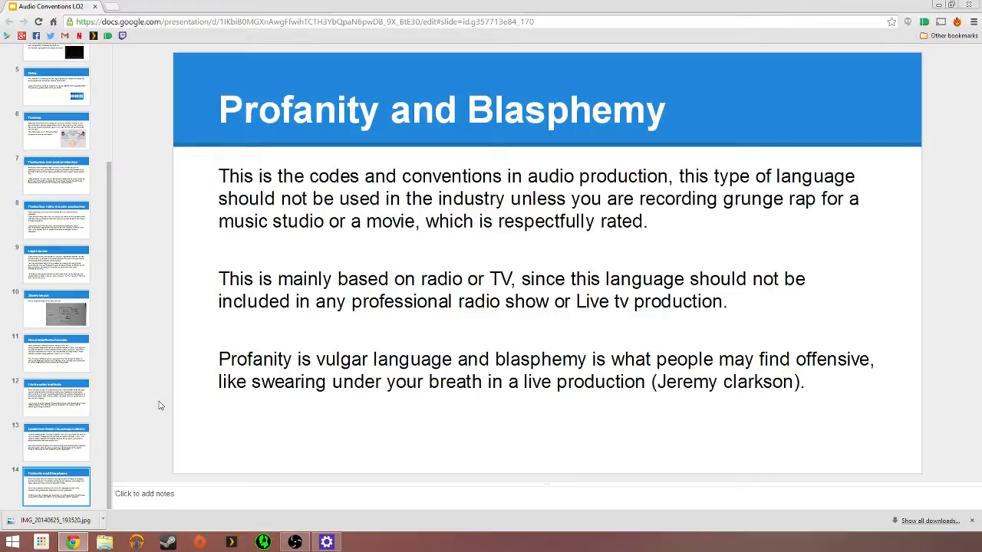
pyautogui.moveTo(136, 407)
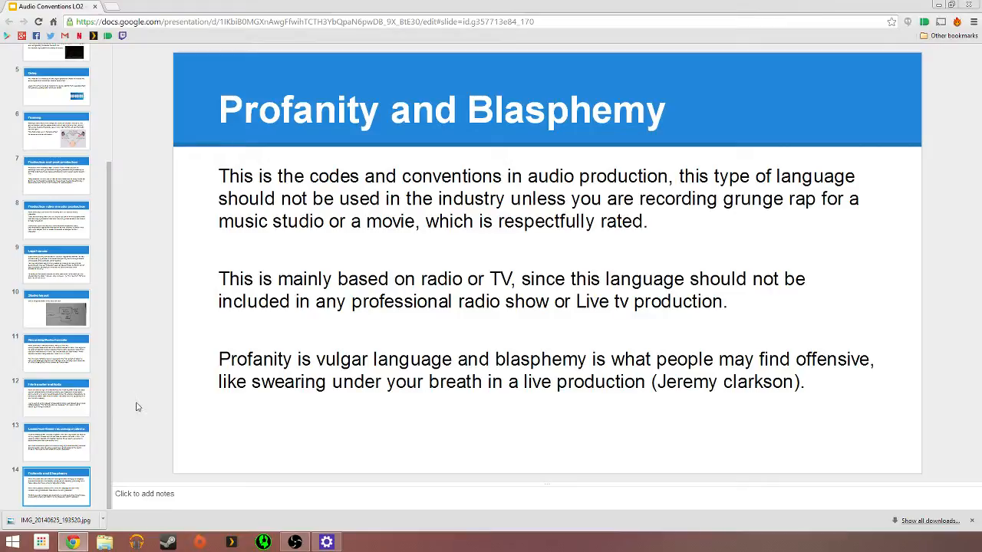
# Step: Return to the Audio Conventions title slide at the top of the filmstrip
pyautogui.scroll(3)
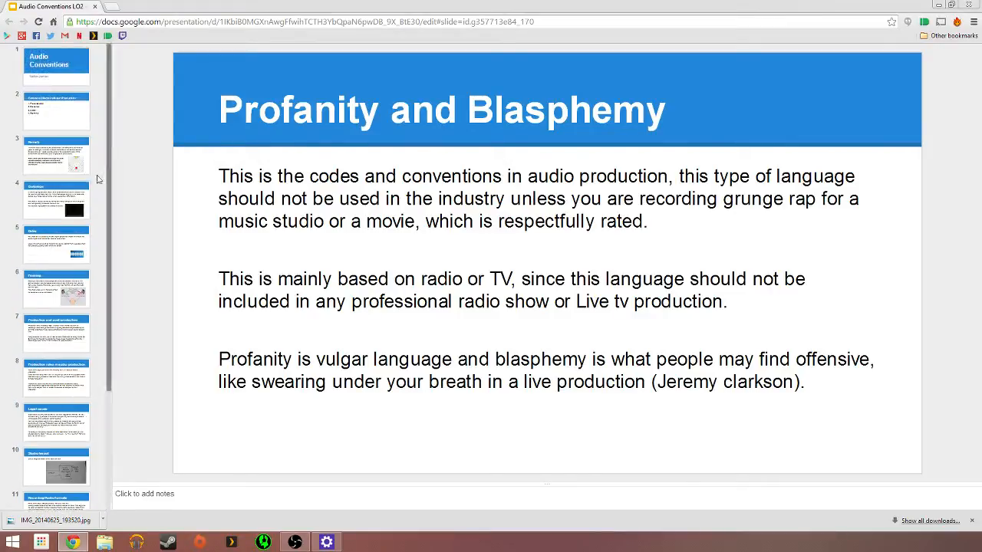
pyautogui.click(56, 64)
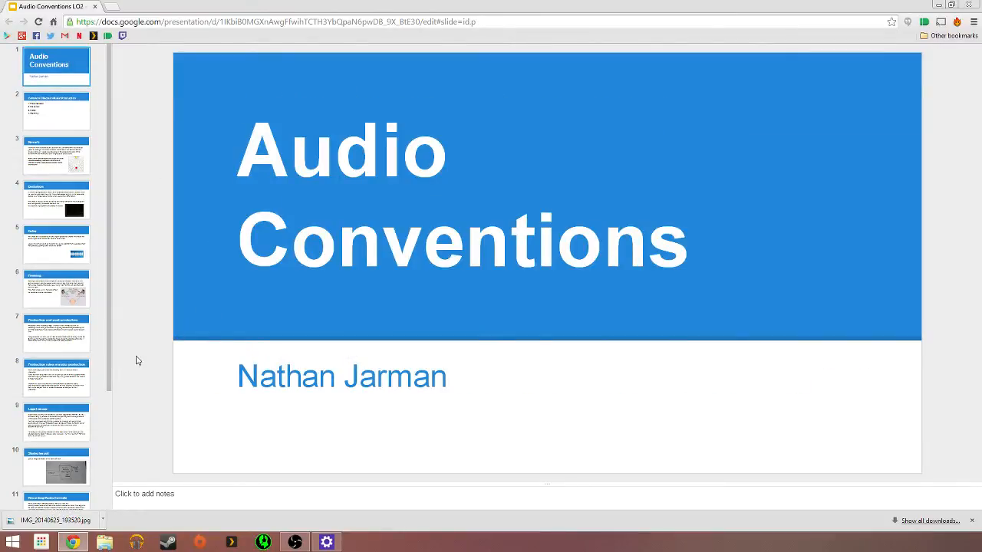
pyautogui.moveTo(140, 242)
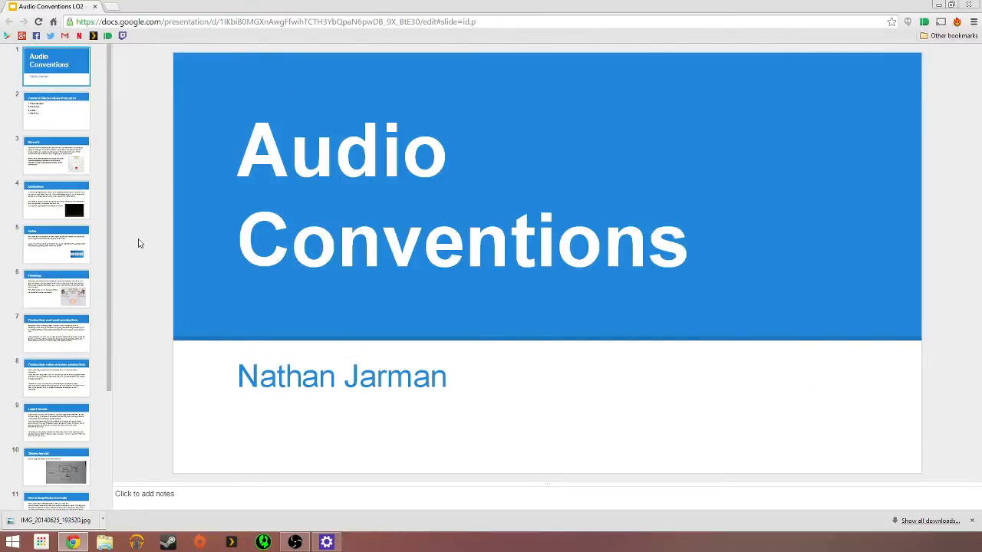